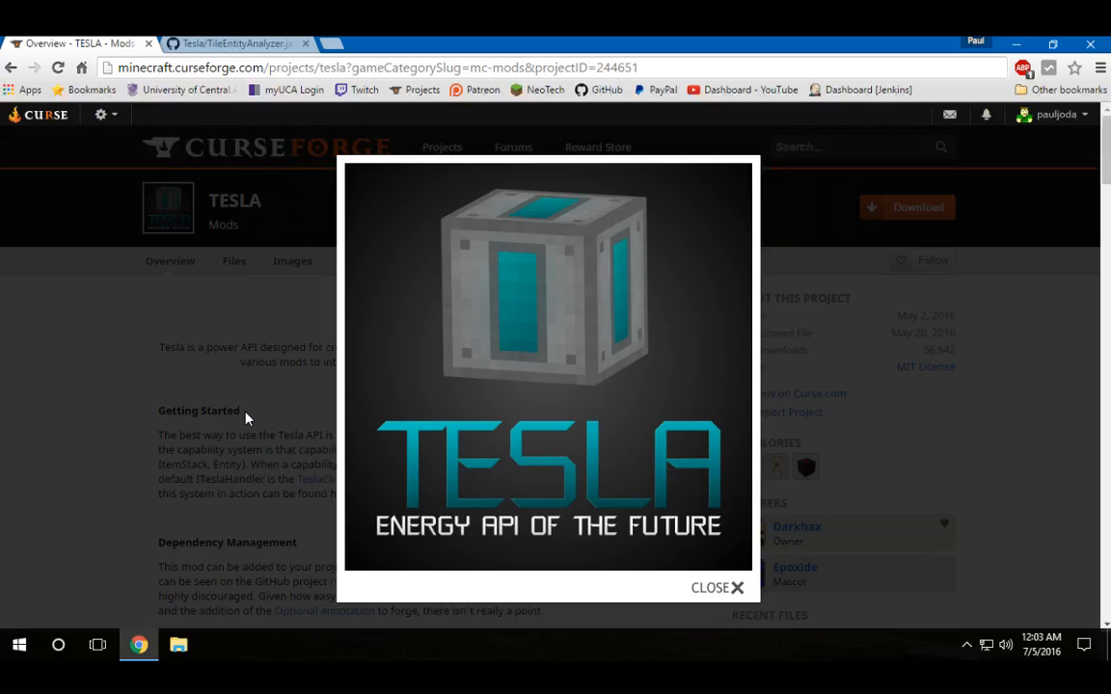
Visit the Darkhax-Minecraft organization from TileEntityAnalyzer.java, then land on the Tesla repository readme.
{"action": "left_click", "coordinate": [235, 43]}
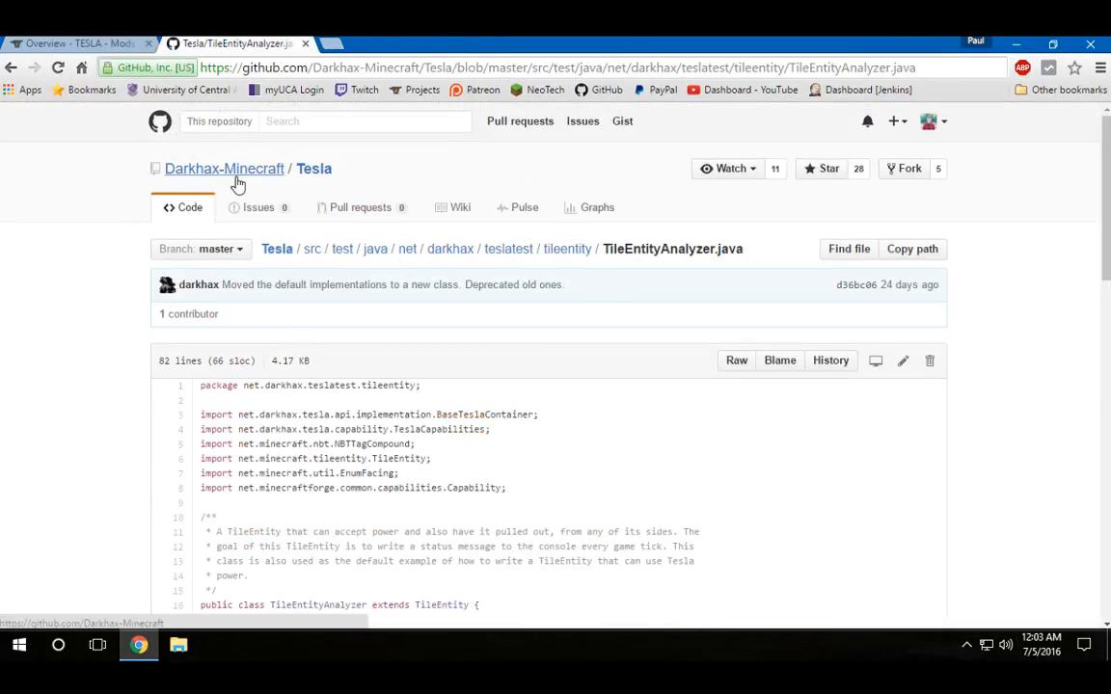
{"action": "left_click", "coordinate": [224, 170]}
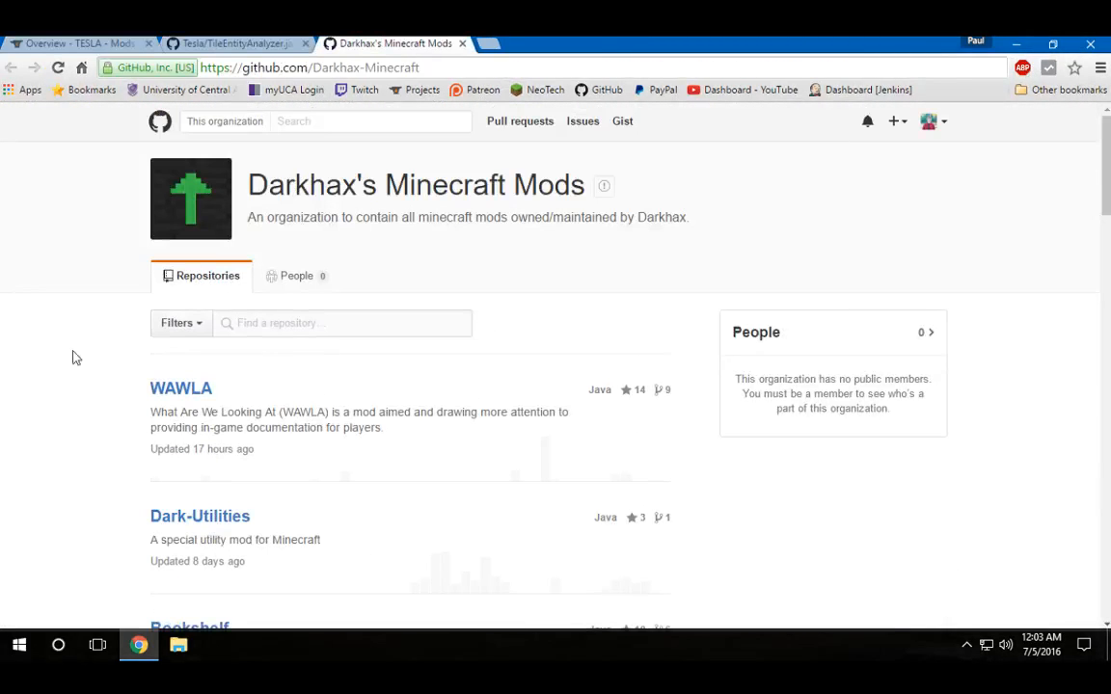
{"action": "mouse_move", "coordinate": [343, 154]}
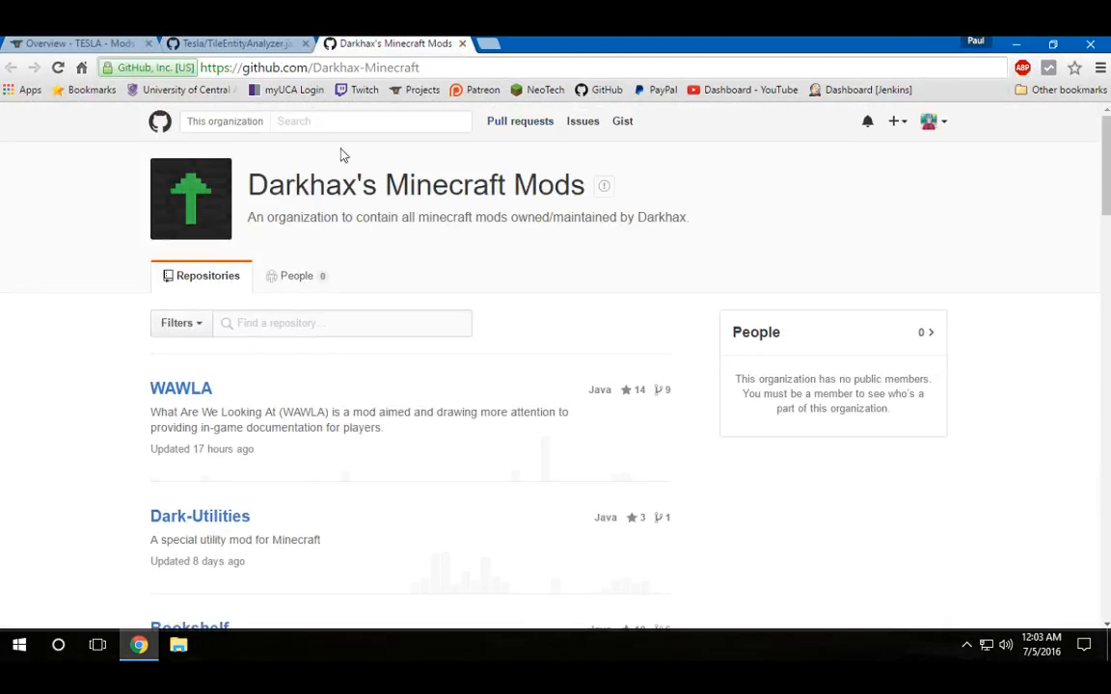
{"action": "left_click", "coordinate": [235, 42]}
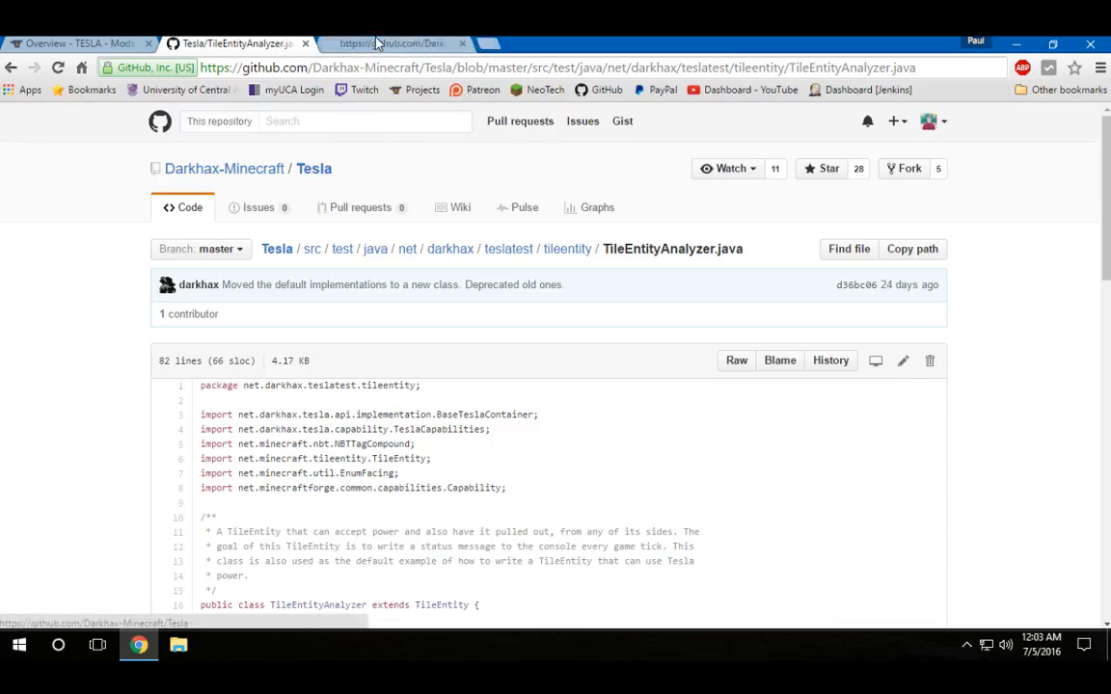
{"action": "left_click", "coordinate": [389, 43]}
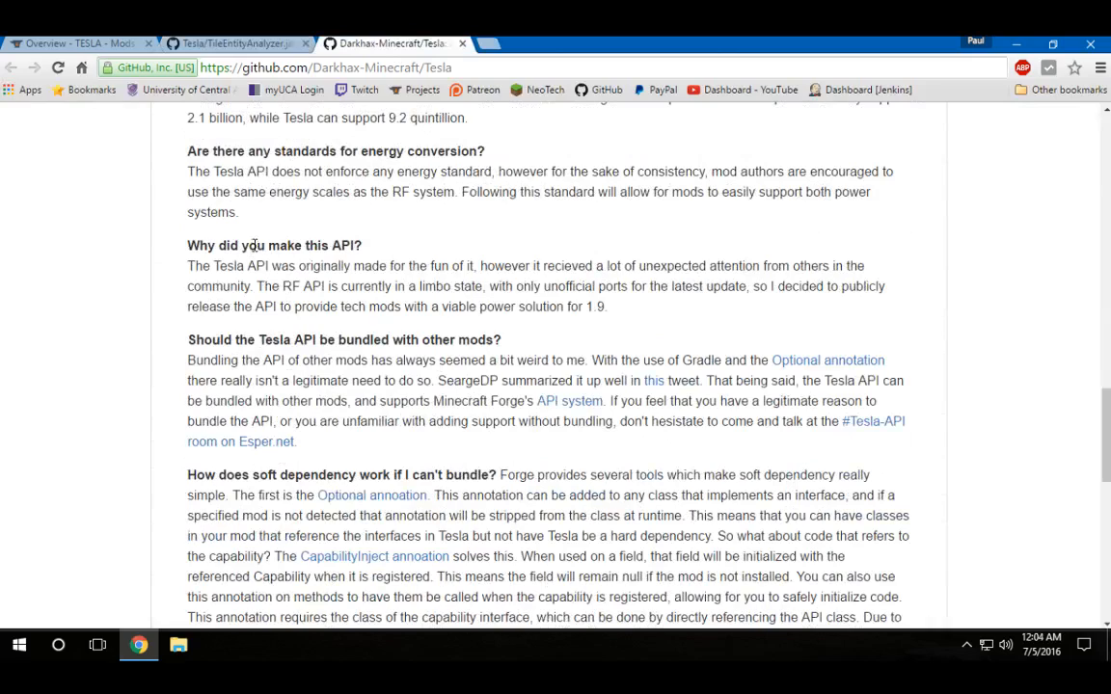
Highlight the readme's 'made the API for fun' sentence, revisit the CurseForge overview, then return to TileEntityAnalyzer.java.
{"action": "left_click_drag", "start_coordinate": [187, 266], "coordinate": [480, 266]}
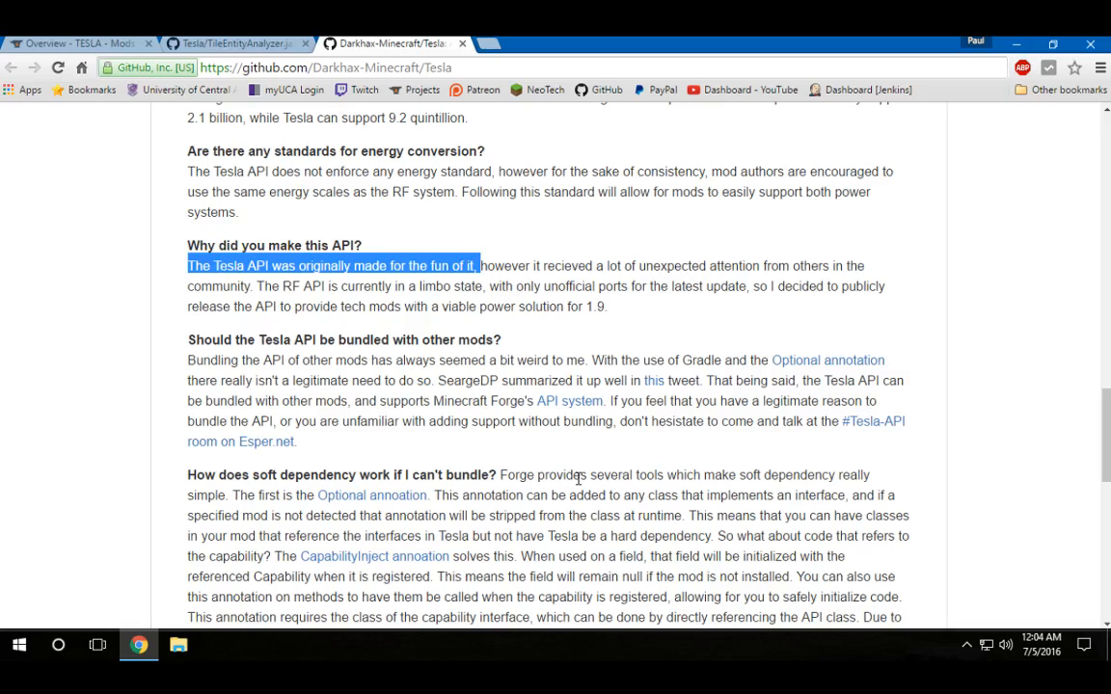
{"action": "left_click", "coordinate": [432, 239]}
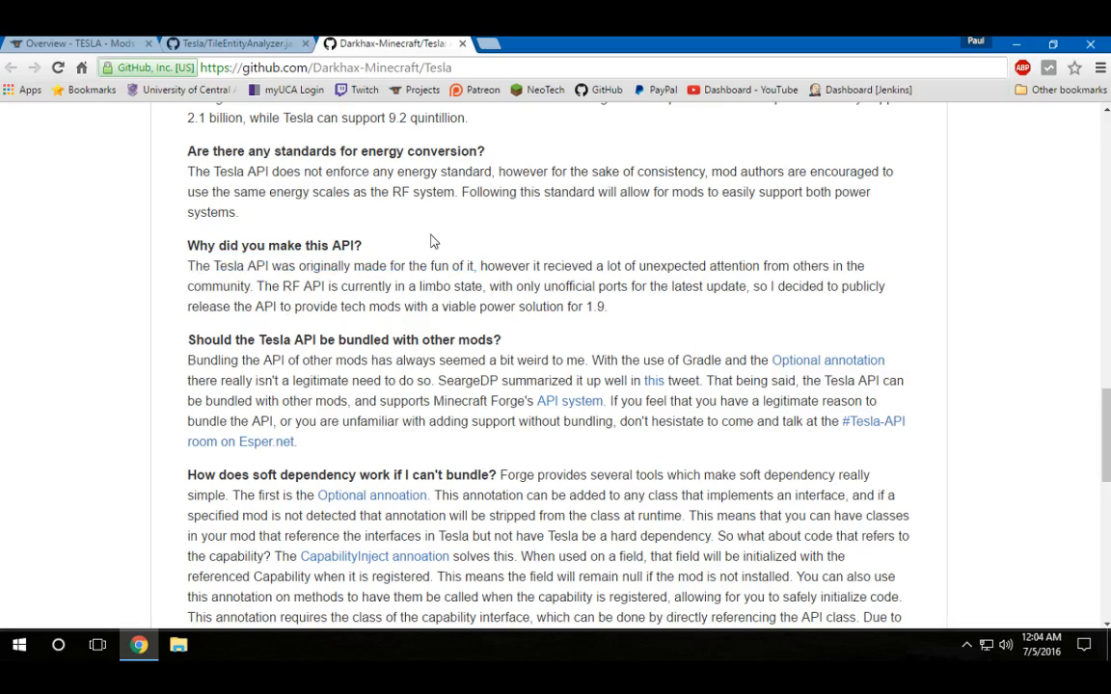
{"action": "left_click", "coordinate": [77, 42]}
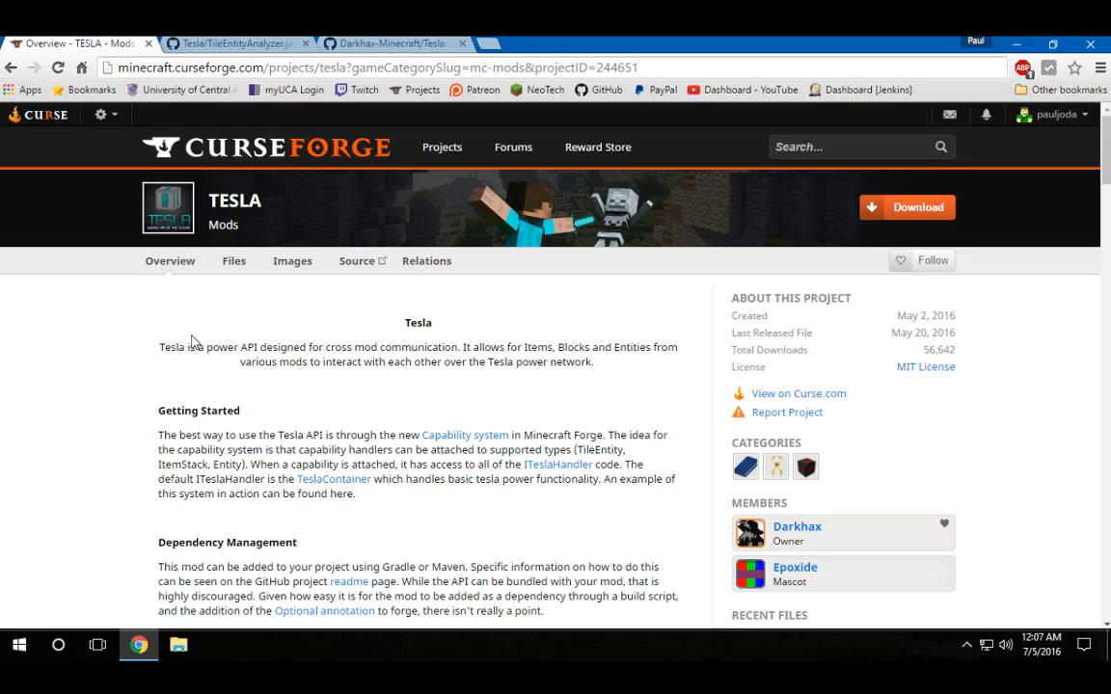
{"action": "left_click", "coordinate": [231, 43]}
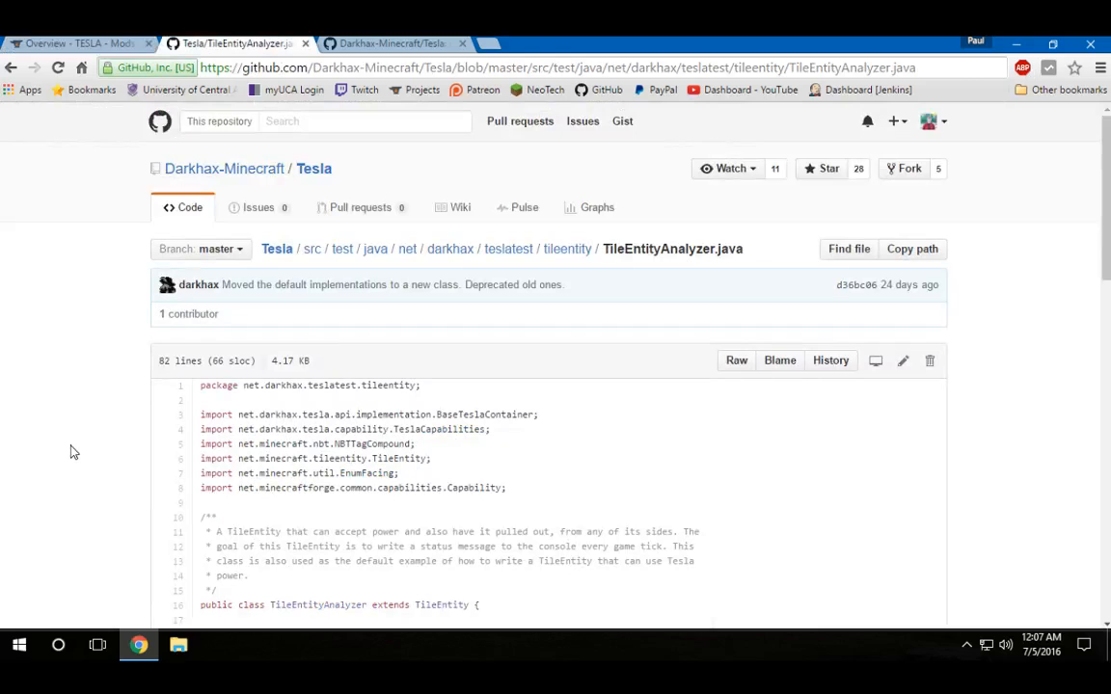
{"action": "scroll", "scroll_direction": "down", "scroll_amount": 3}
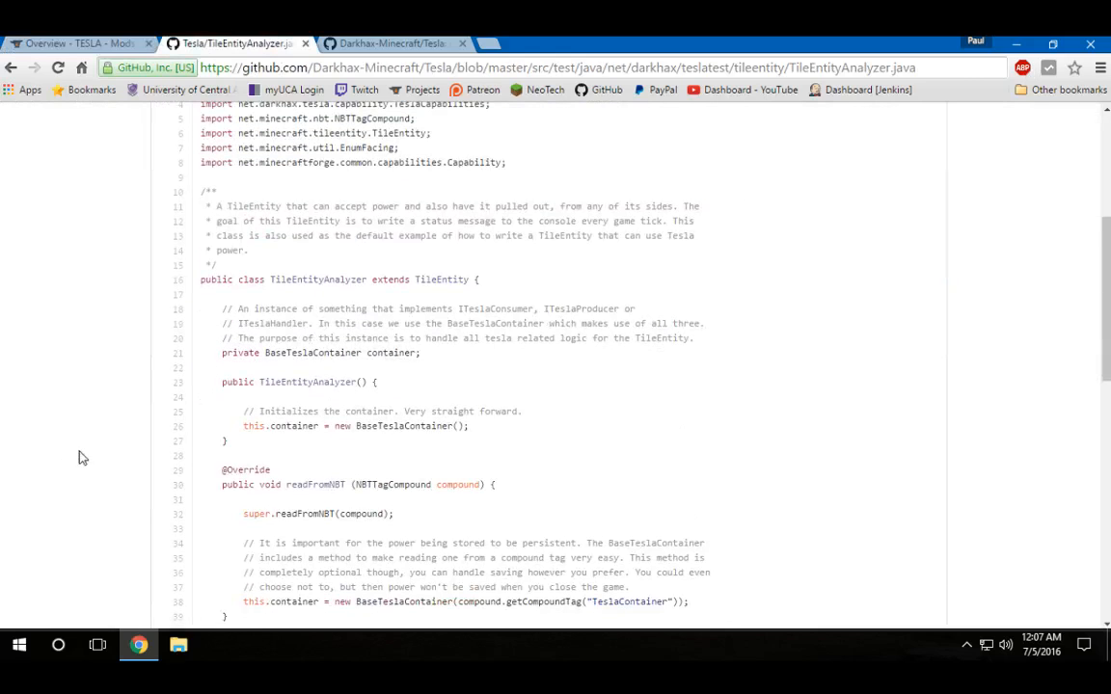
{"action": "double_click", "coordinate": [403, 426]}
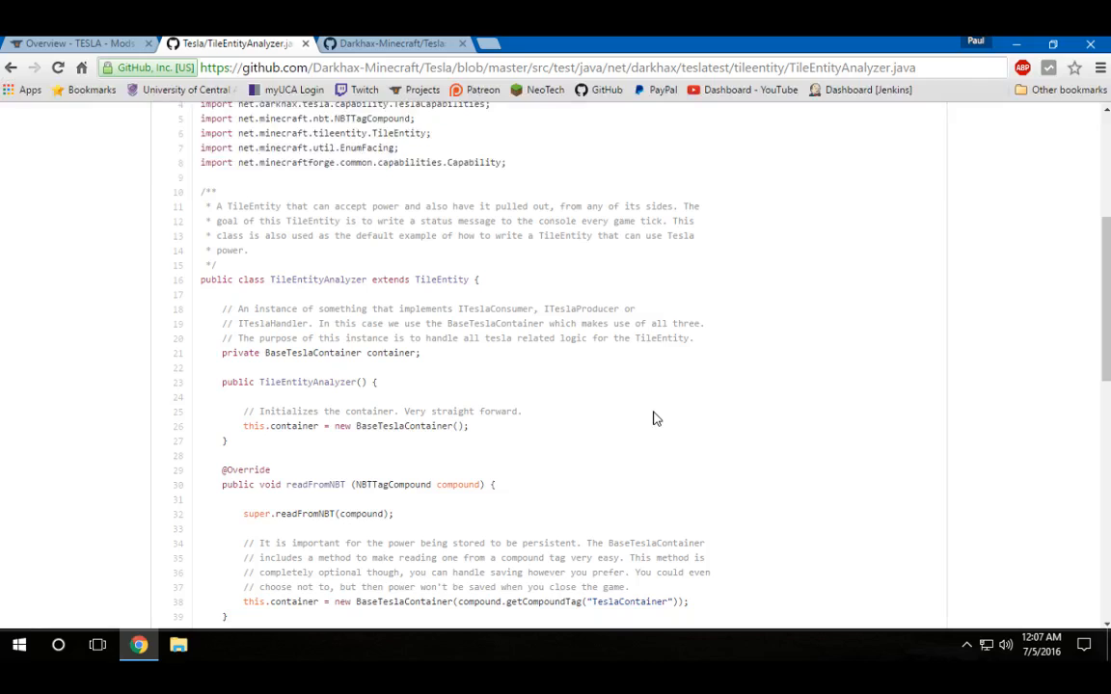
{"action": "mouse_move", "coordinate": [525, 367]}
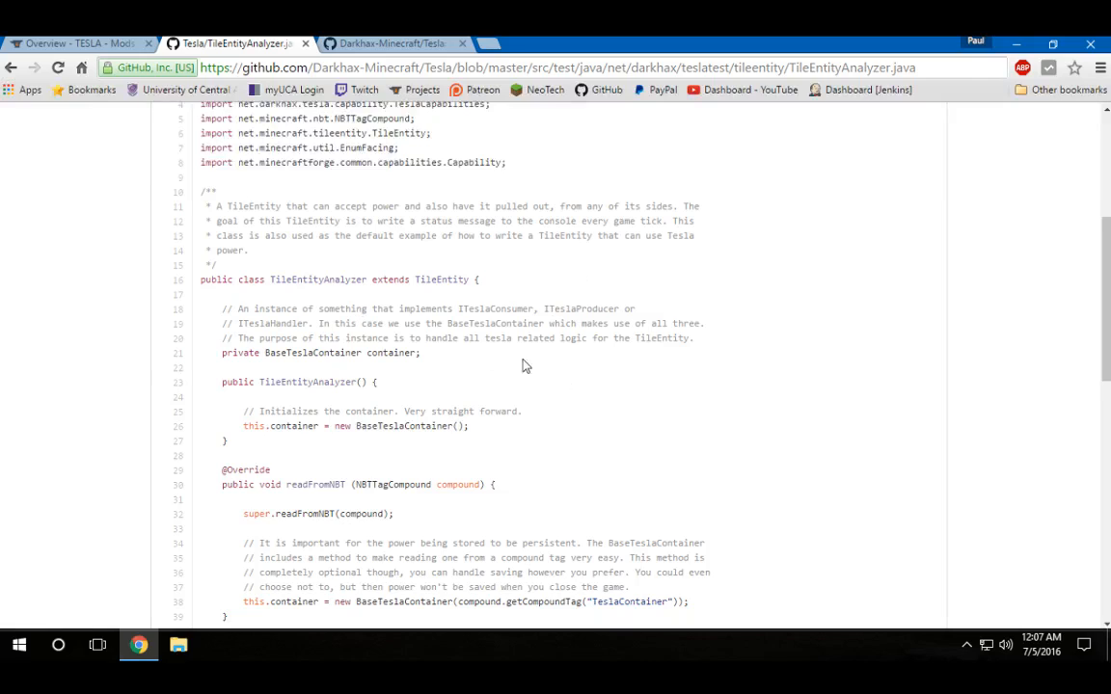
{"action": "mouse_move", "coordinate": [492, 353]}
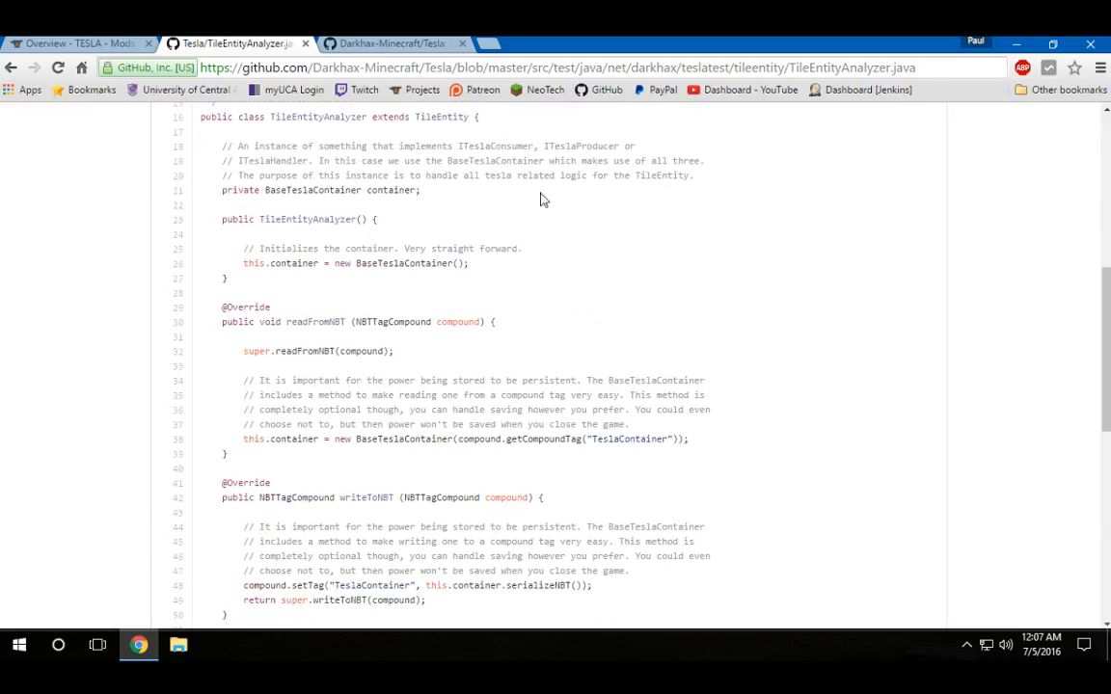
{"action": "scroll", "scroll_direction": "down", "scroll_amount": 3}
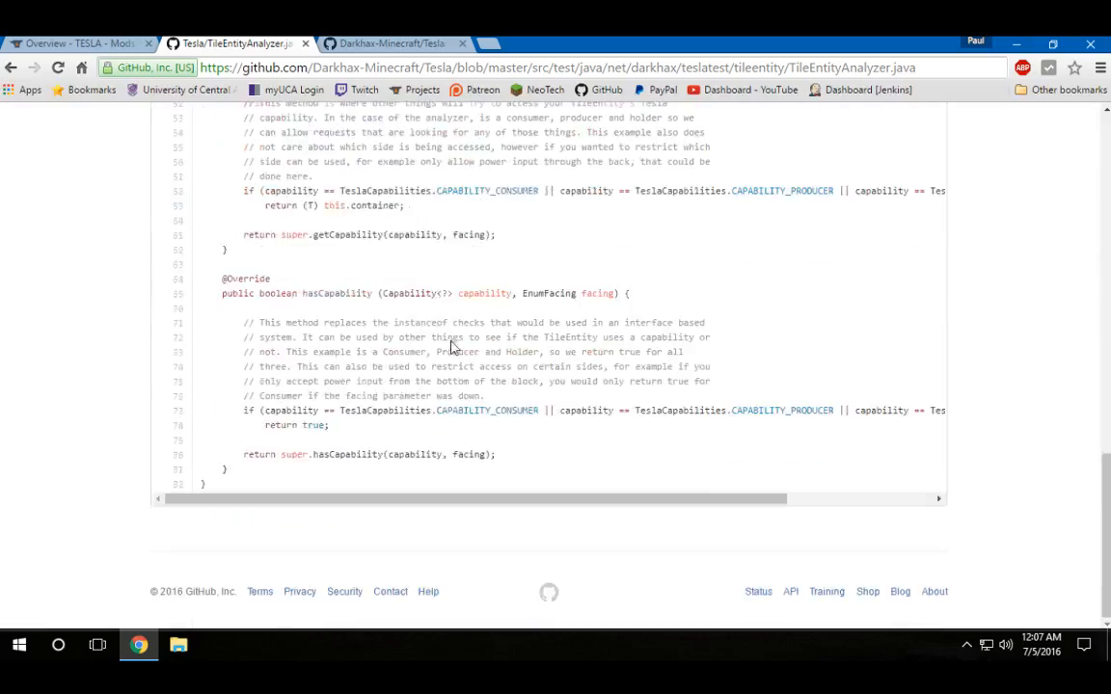
{"action": "scroll", "scroll_direction": "up", "scroll_amount": 3}
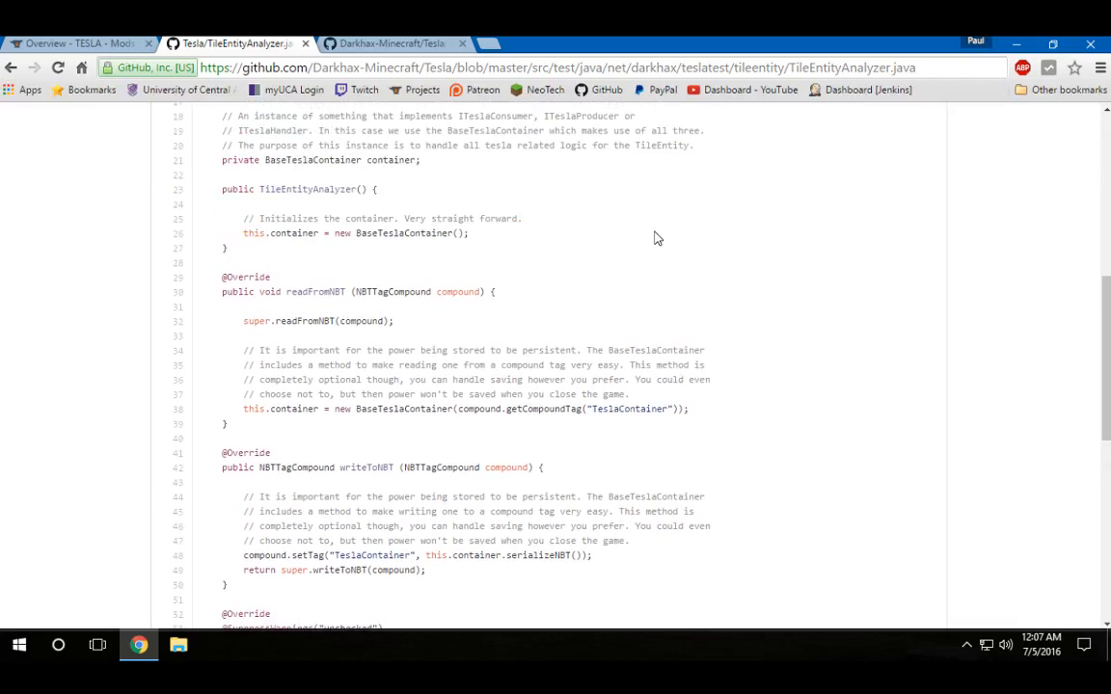
{"action": "mouse_move", "coordinate": [504, 220]}
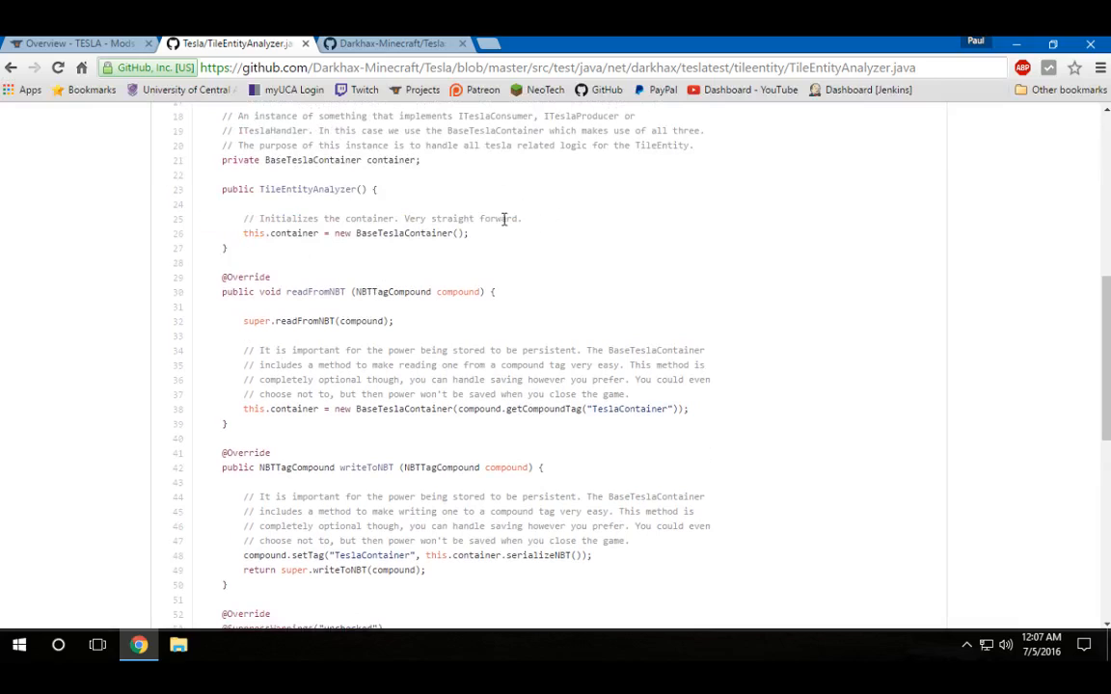
{"action": "scroll", "scroll_direction": "down", "scroll_amount": 3}
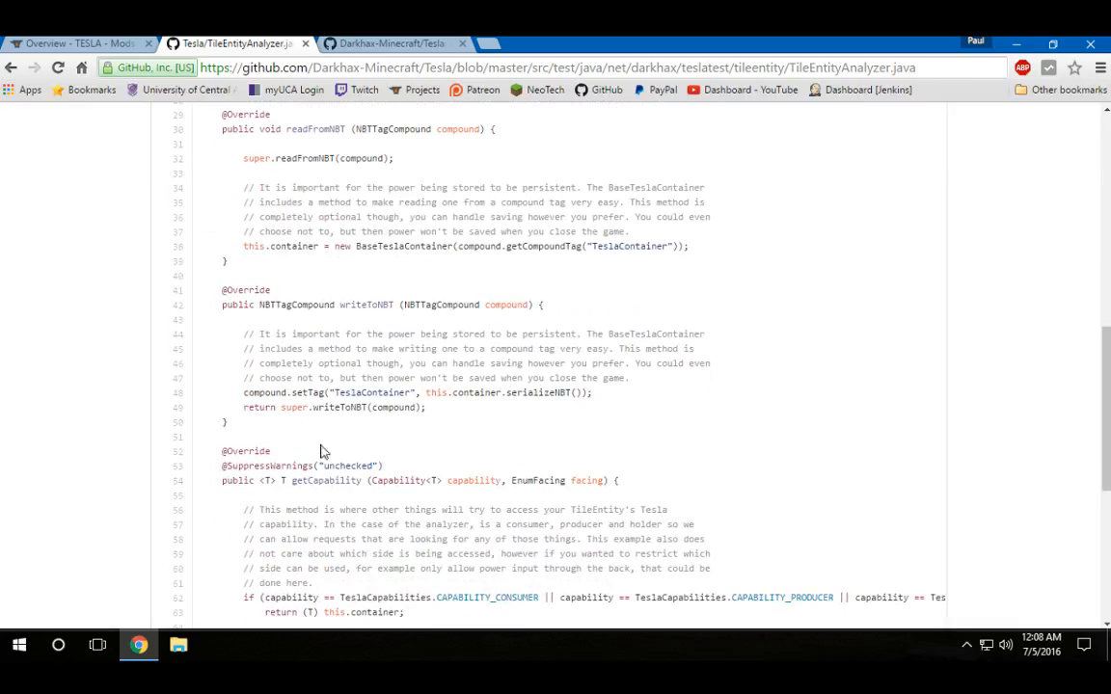
{"action": "left_click_drag", "start_coordinate": [222, 114], "coordinate": [232, 422]}
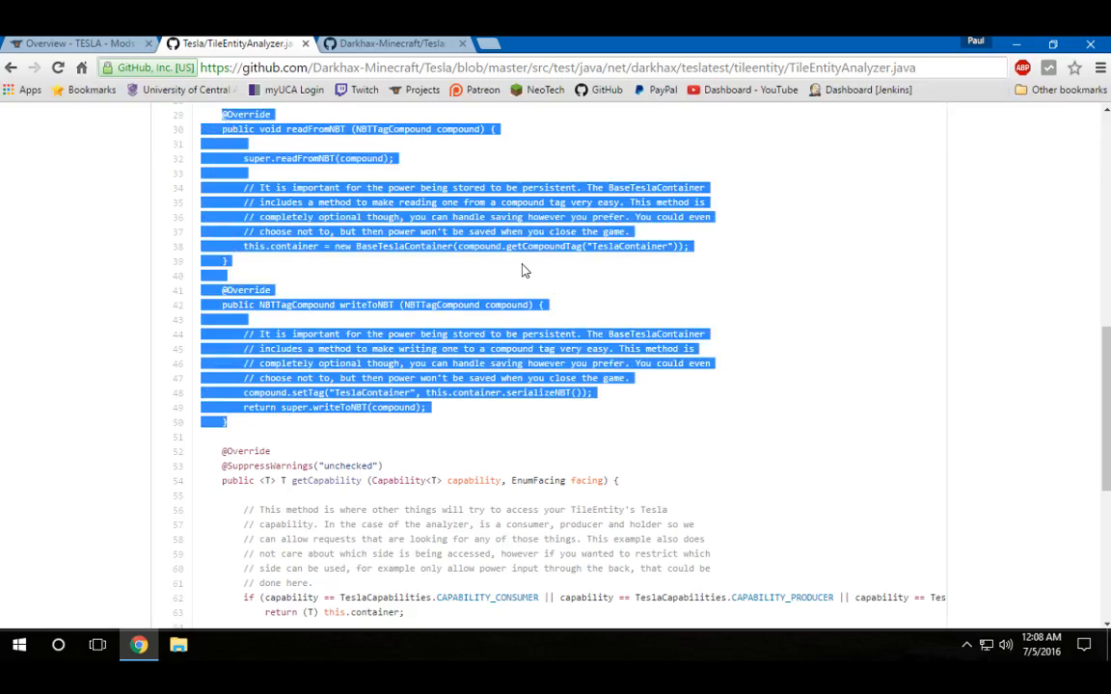
{"action": "left_click", "coordinate": [521, 270]}
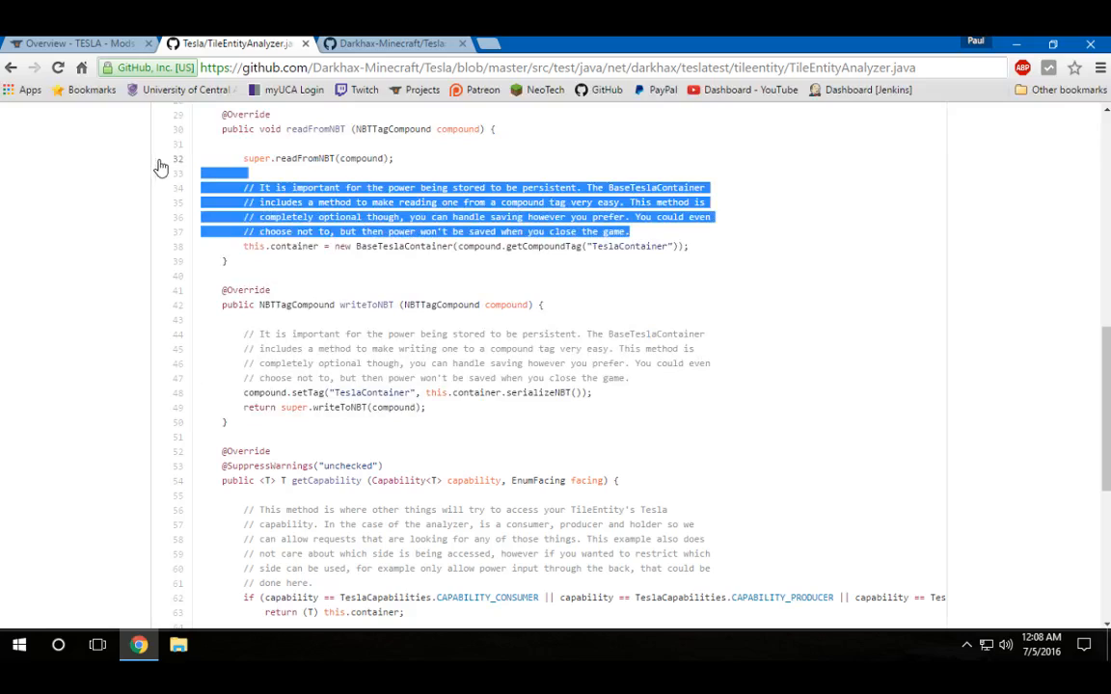
{"action": "mouse_move", "coordinate": [725, 382]}
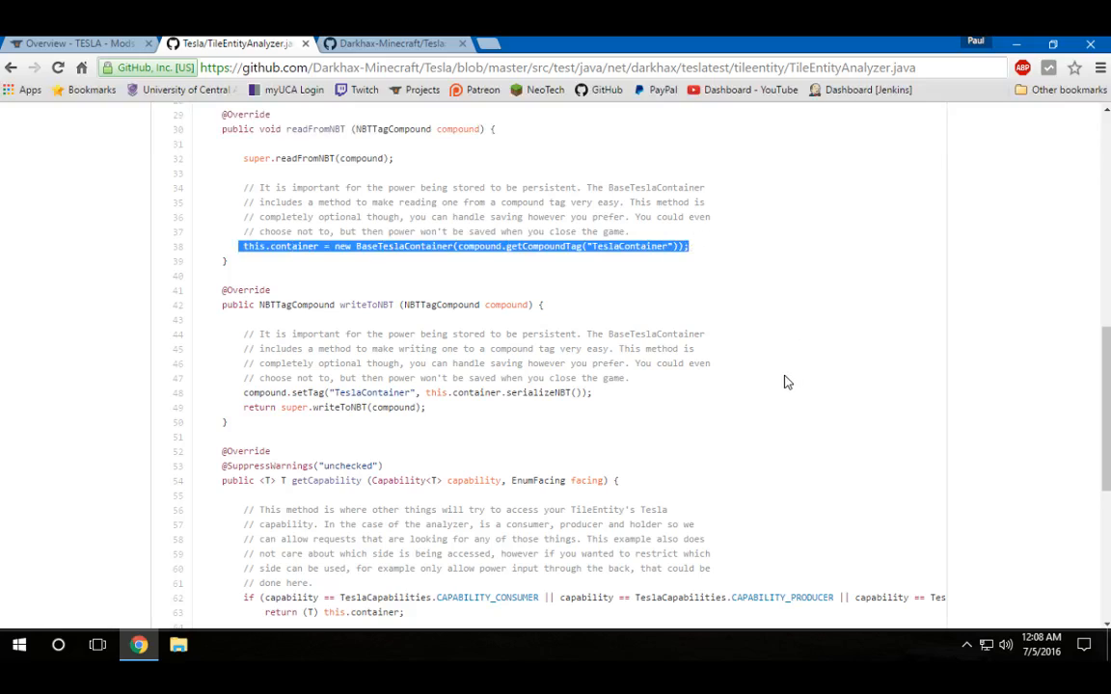
{"action": "left_click", "coordinate": [600, 405]}
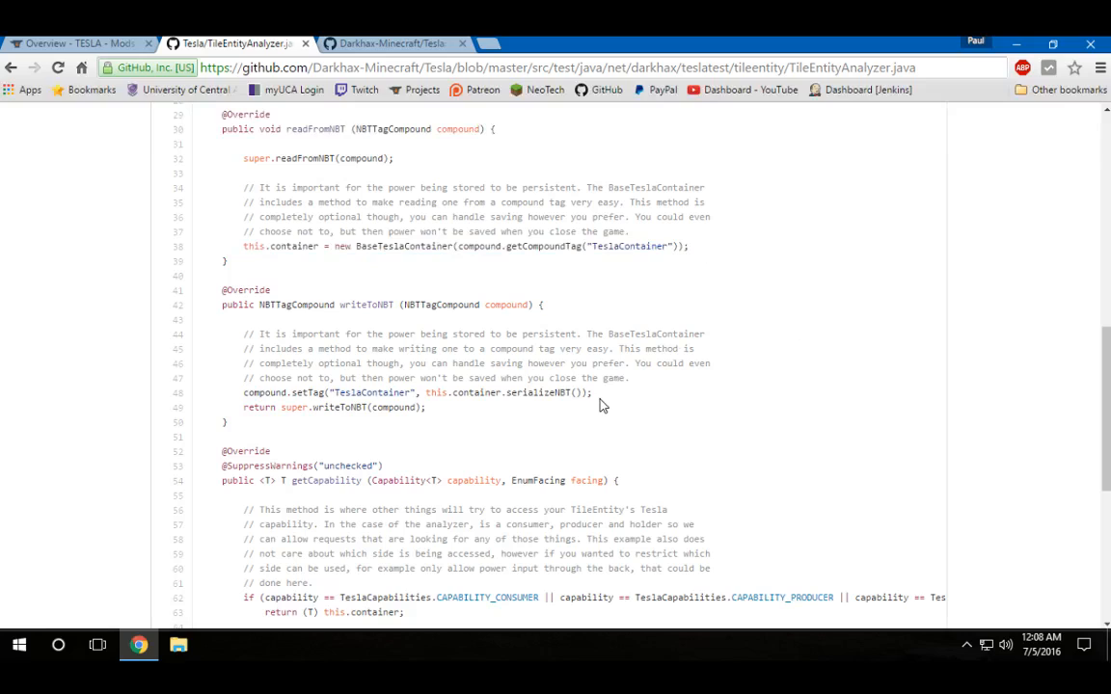
{"action": "mouse_move", "coordinate": [770, 401]}
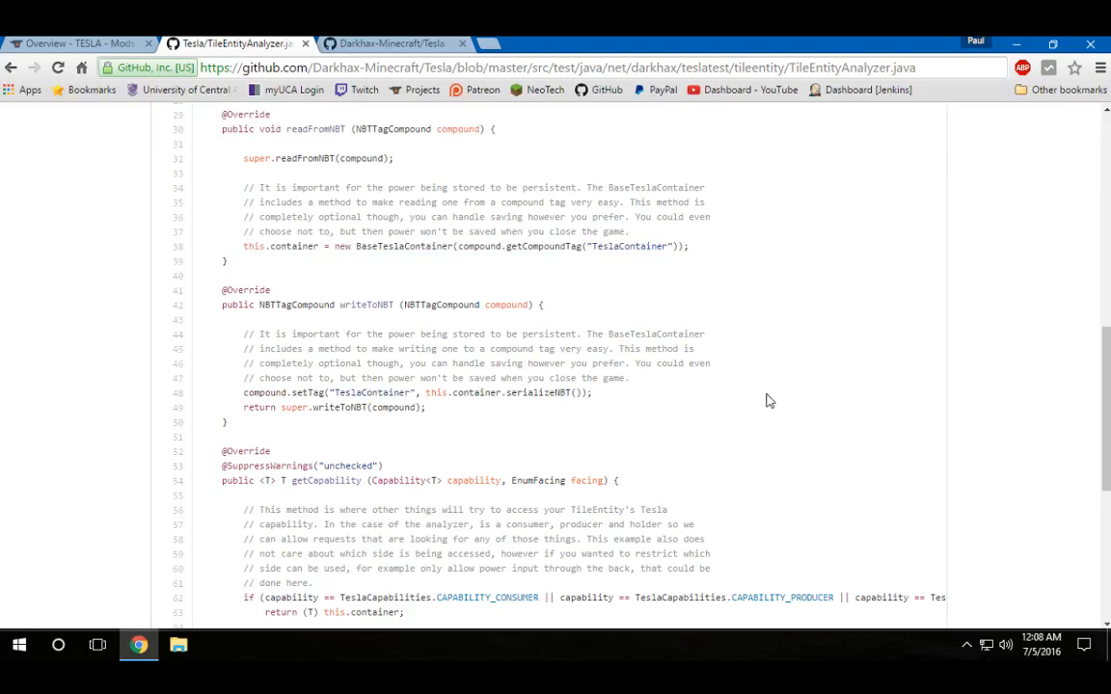
{"action": "mouse_move", "coordinate": [828, 405]}
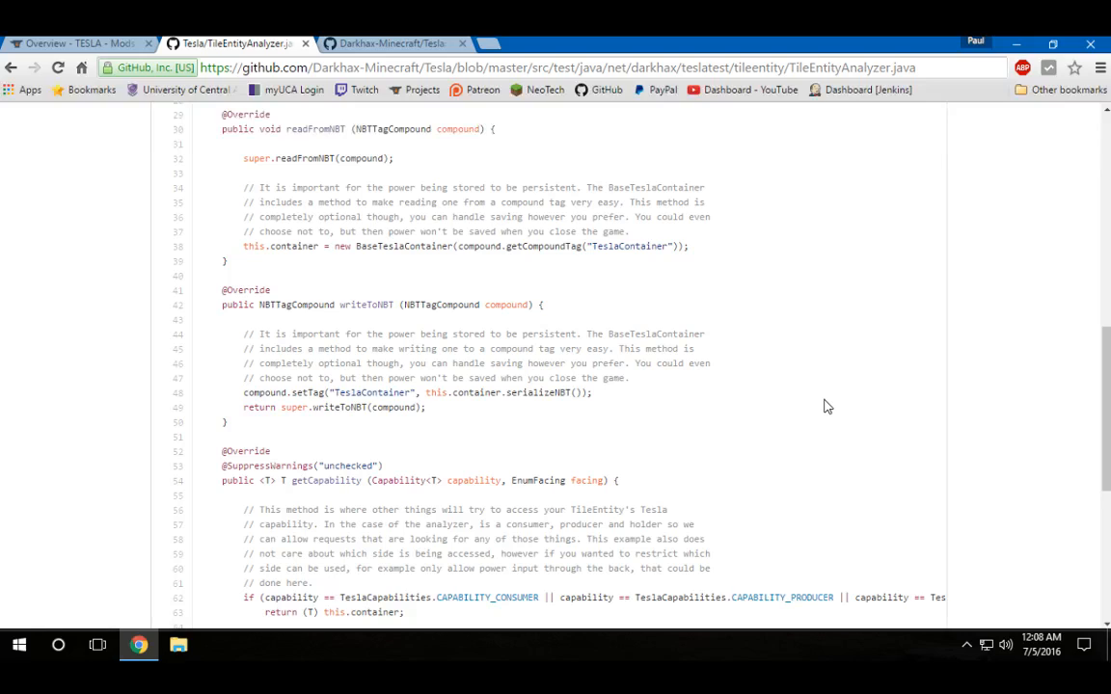
{"action": "scroll", "scroll_direction": "down", "scroll_amount": 3}
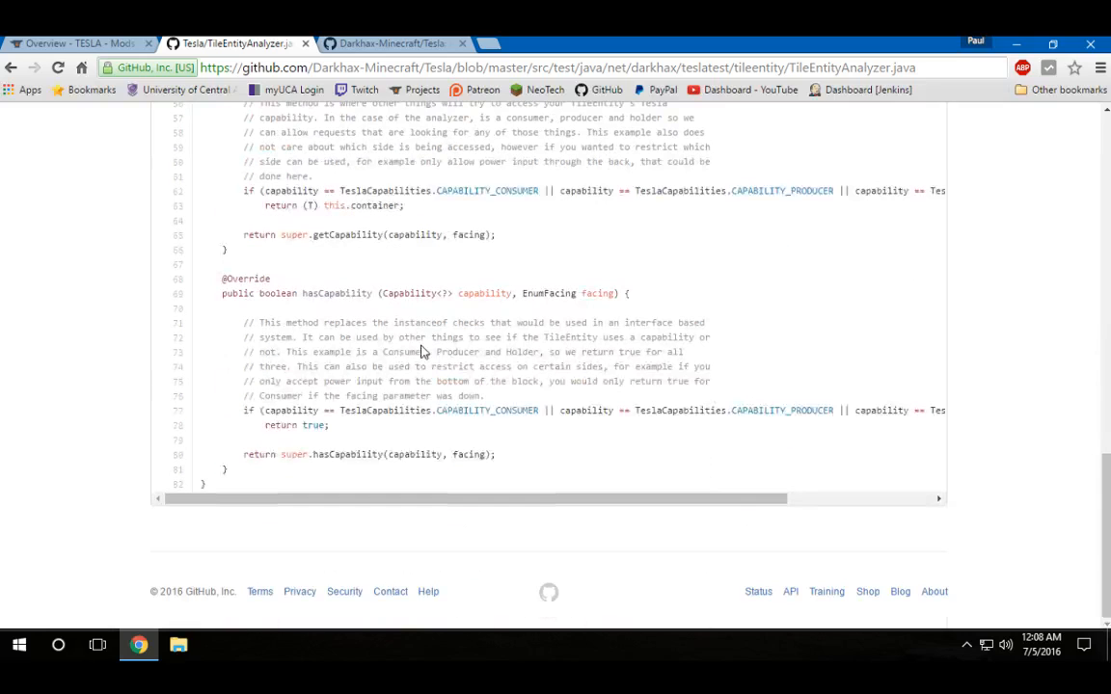
{"action": "scroll", "scroll_direction": "up", "scroll_amount": 3}
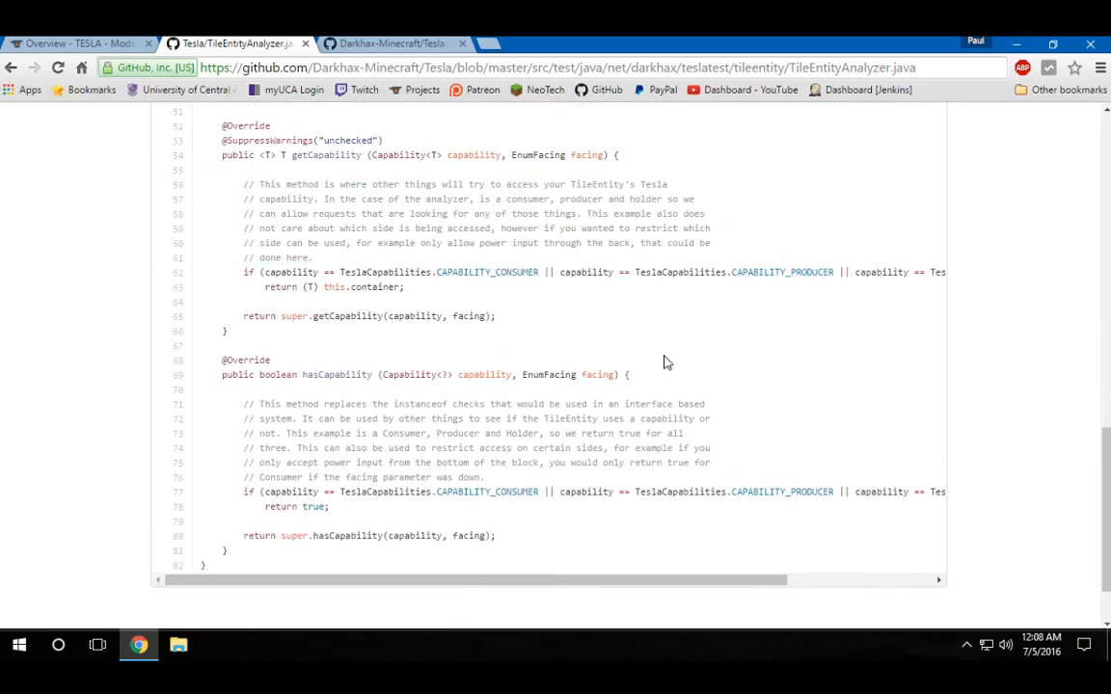
{"action": "mouse_move", "coordinate": [486, 617]}
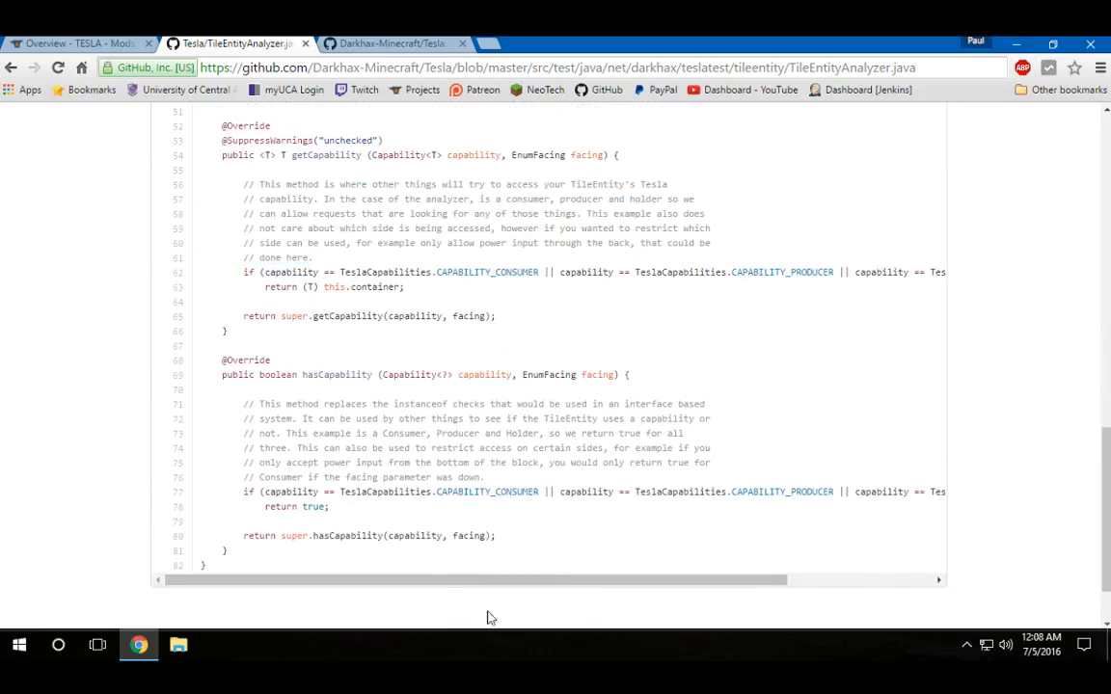
{"action": "left_click_drag", "start_coordinate": [247, 492], "coordinate": [327, 505]}
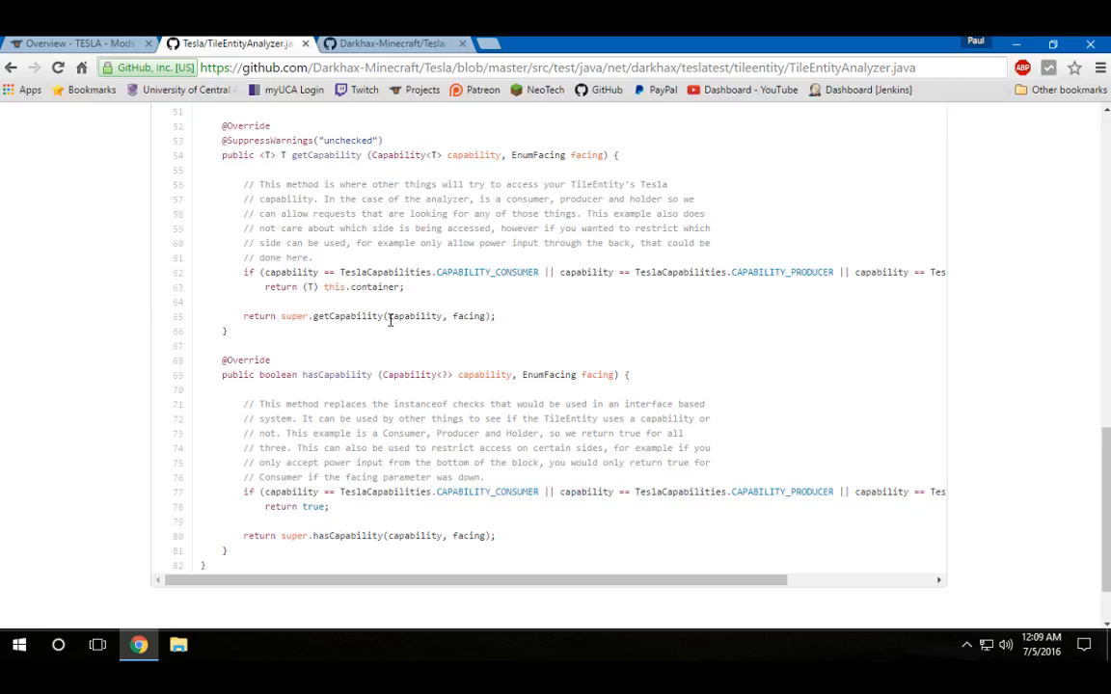
{"action": "mouse_move", "coordinate": [320, 374]}
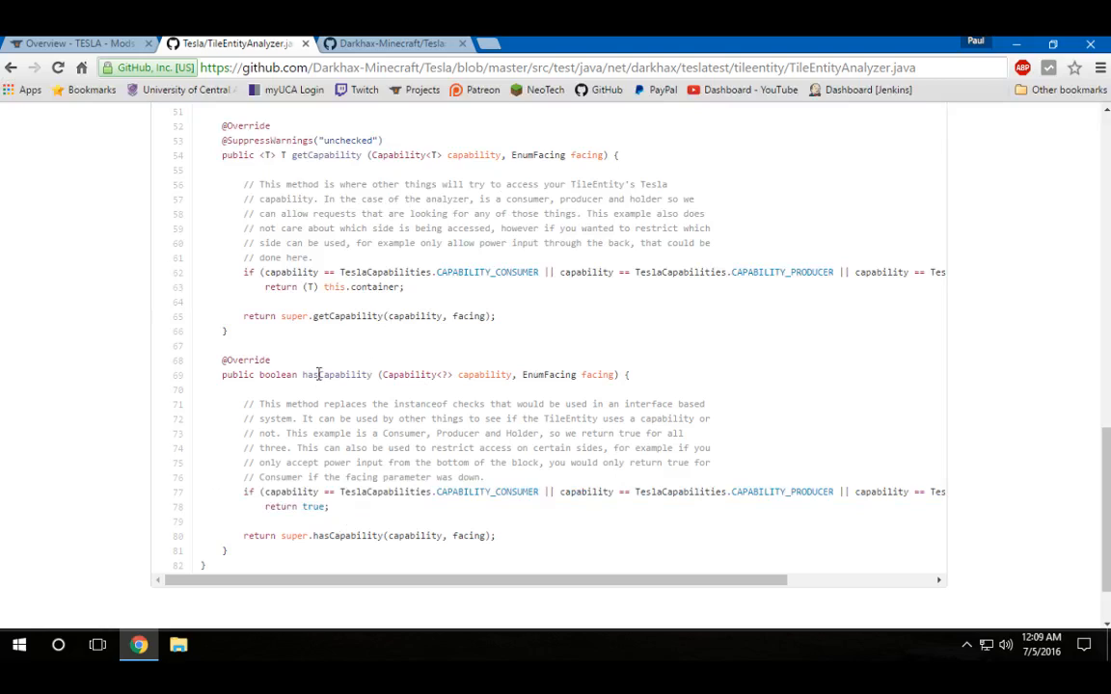
{"action": "double_click", "coordinate": [338, 374]}
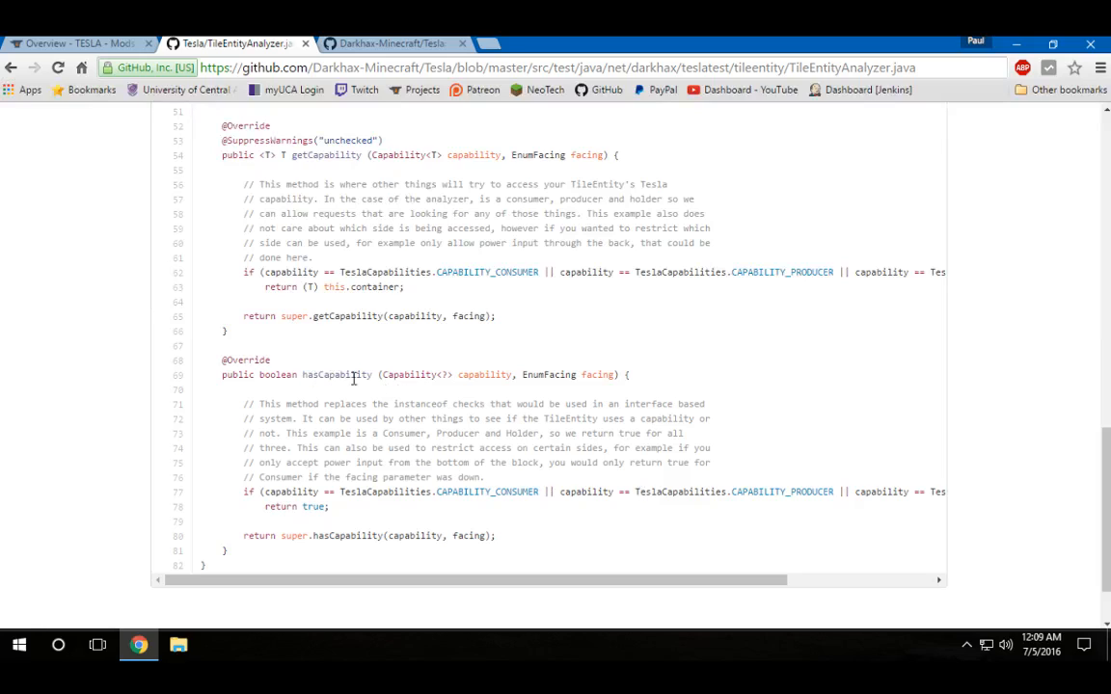
{"action": "double_click", "coordinate": [338, 374]}
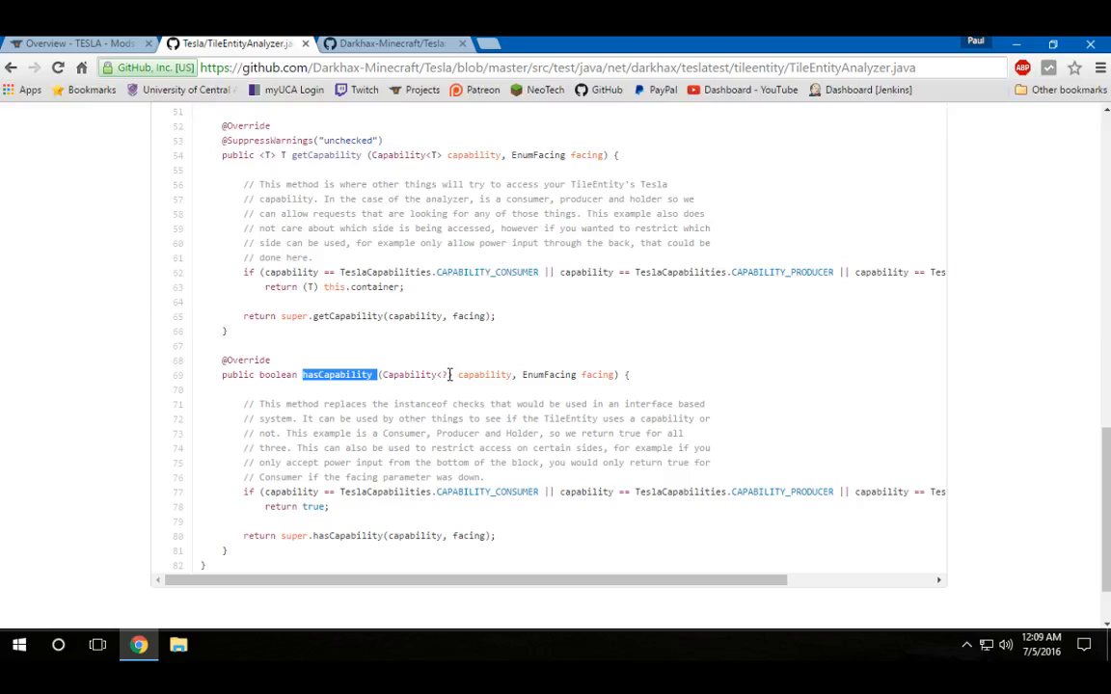
{"action": "left_click", "coordinate": [386, 374]}
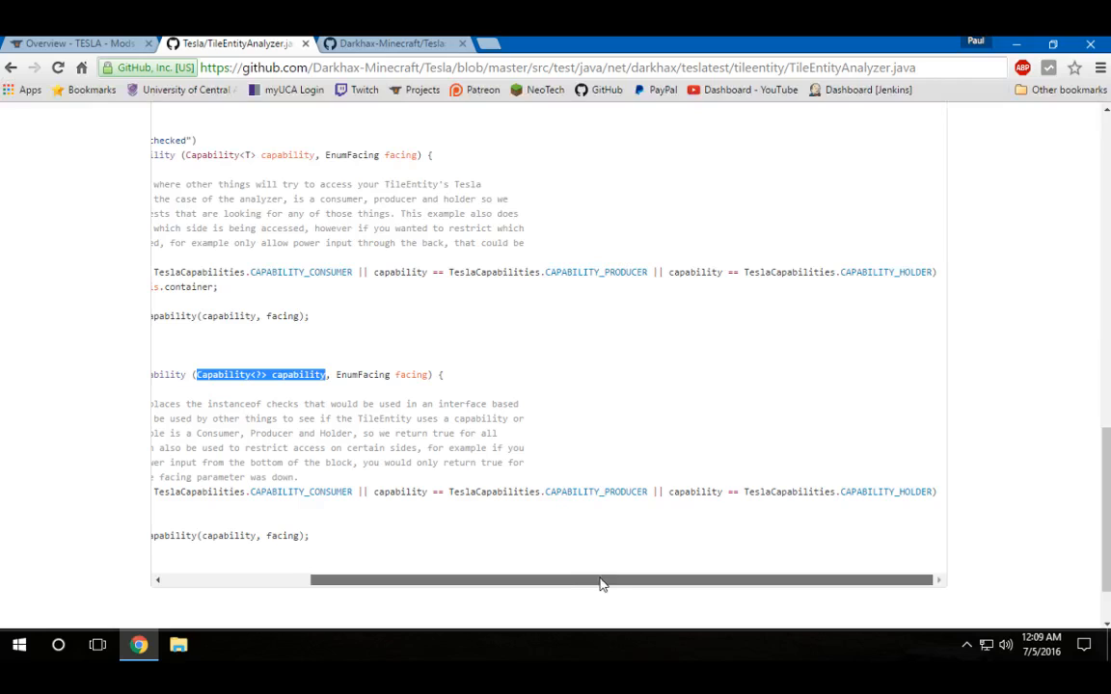
{"action": "mouse_move", "coordinate": [897, 515]}
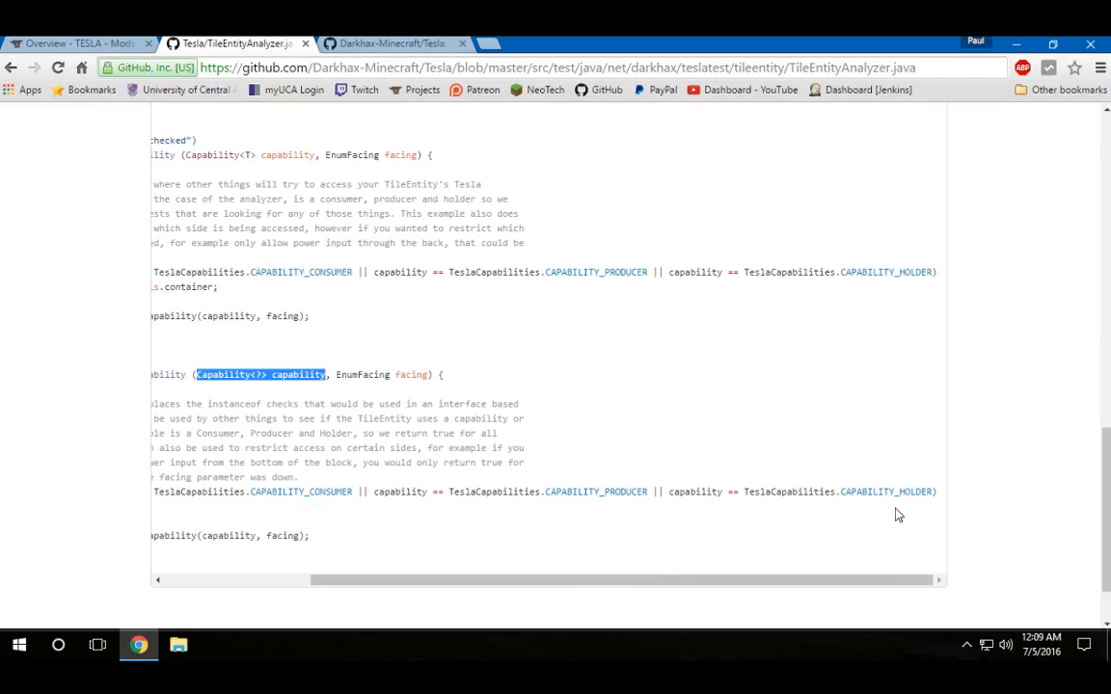
{"action": "scroll", "scroll_direction": "left", "scroll_amount": 3}
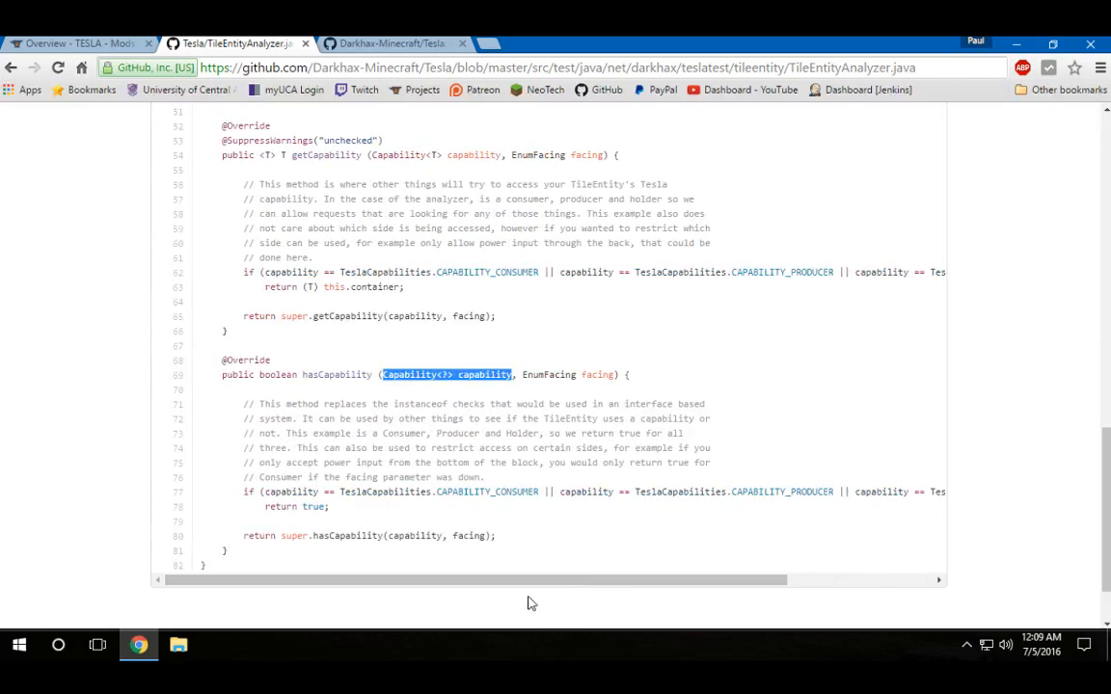
{"action": "mouse_move", "coordinate": [405, 491]}
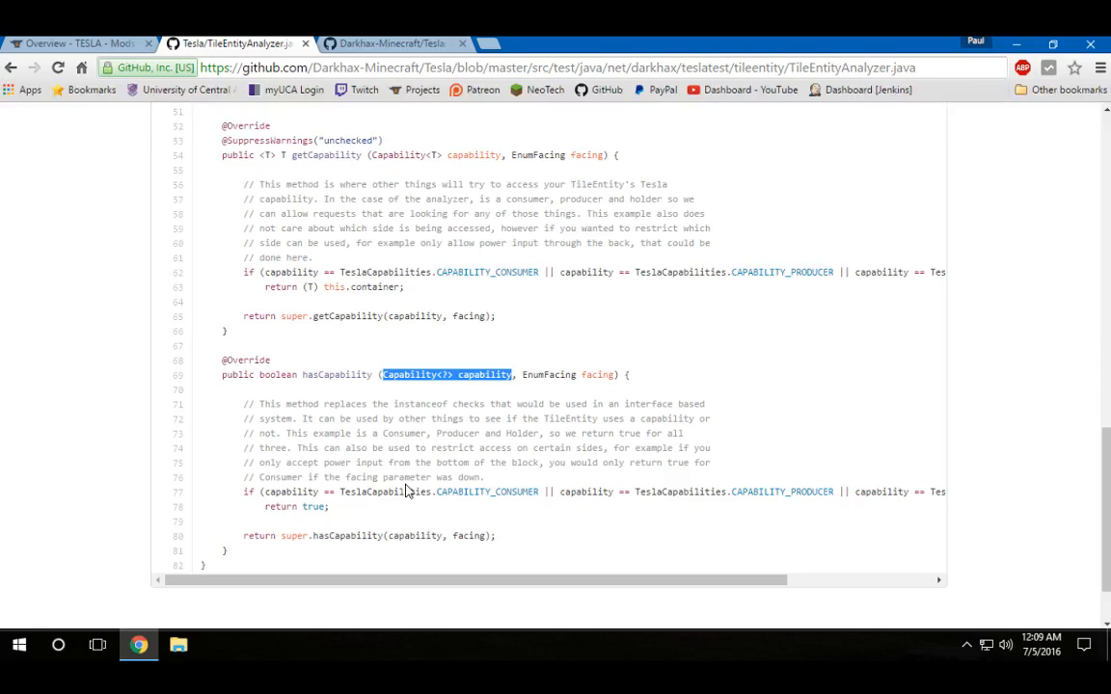
{"action": "mouse_move", "coordinate": [517, 519]}
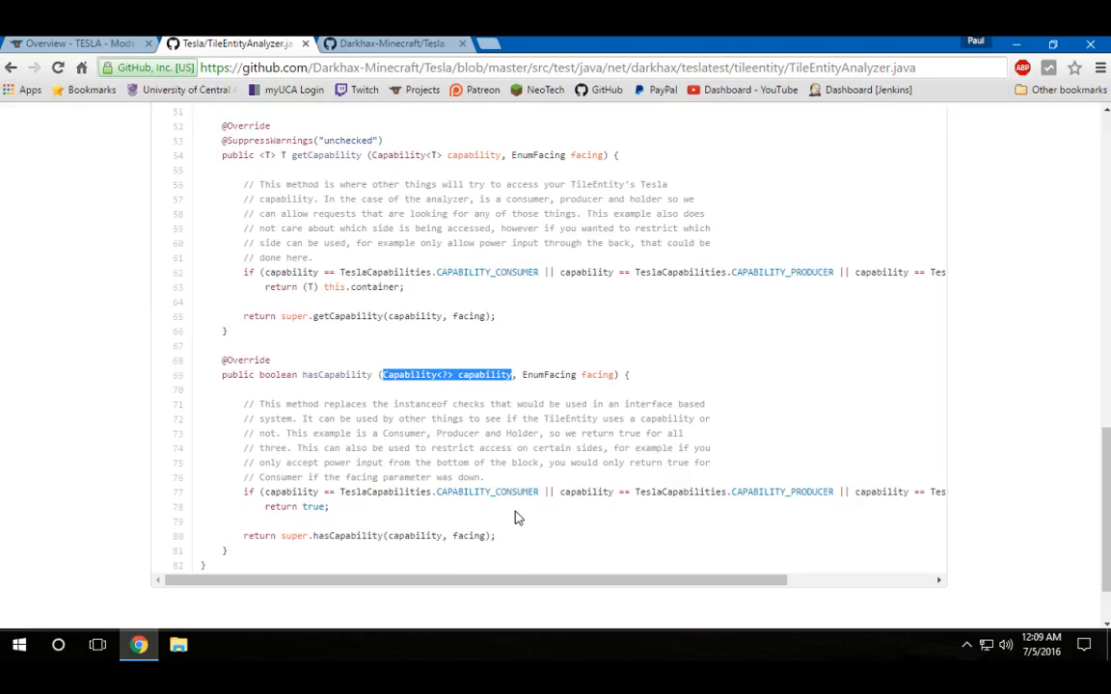
{"action": "mouse_move", "coordinate": [529, 596]}
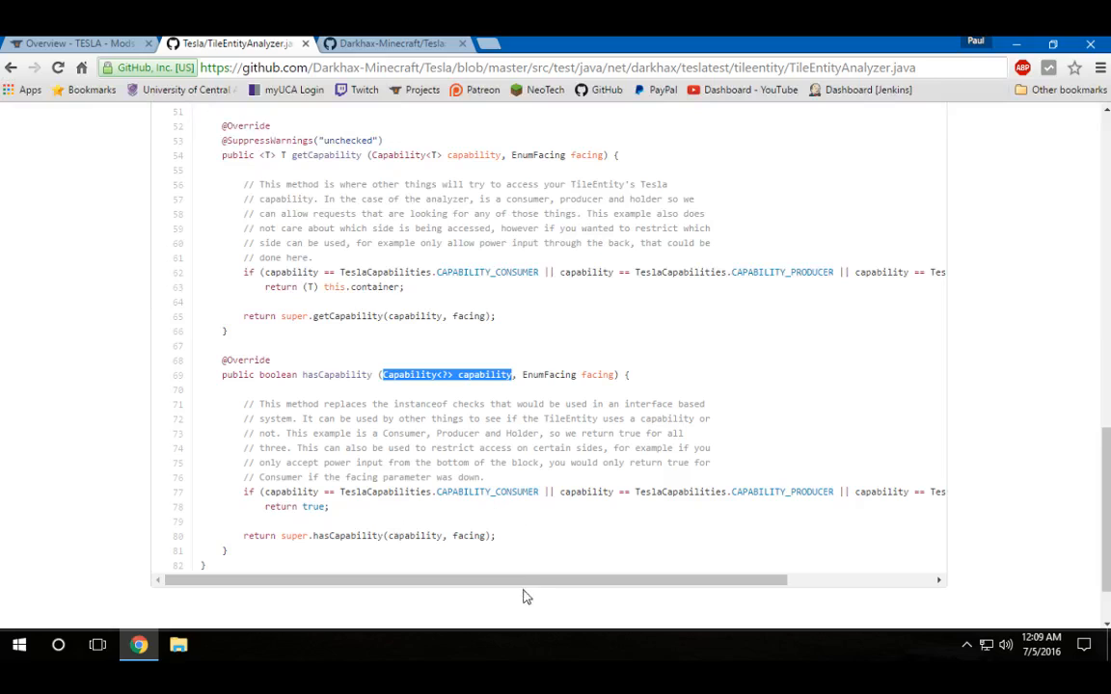
{"action": "scroll", "scroll_direction": "right", "scroll_amount": 3}
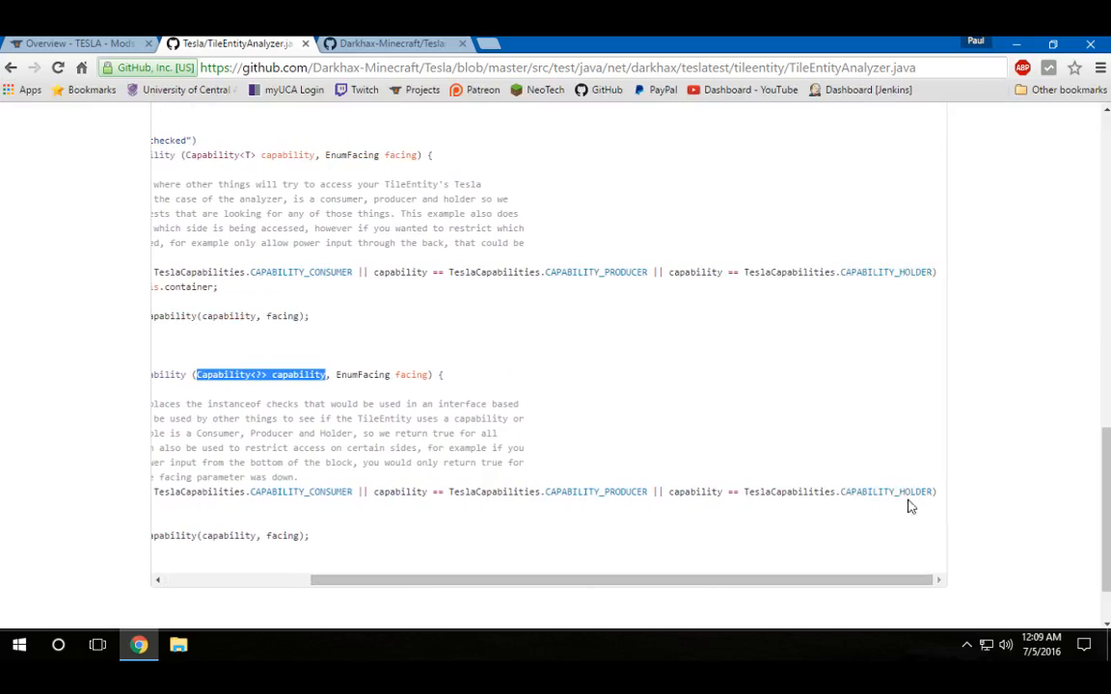
{"action": "scroll", "scroll_direction": "left", "scroll_amount": 3}
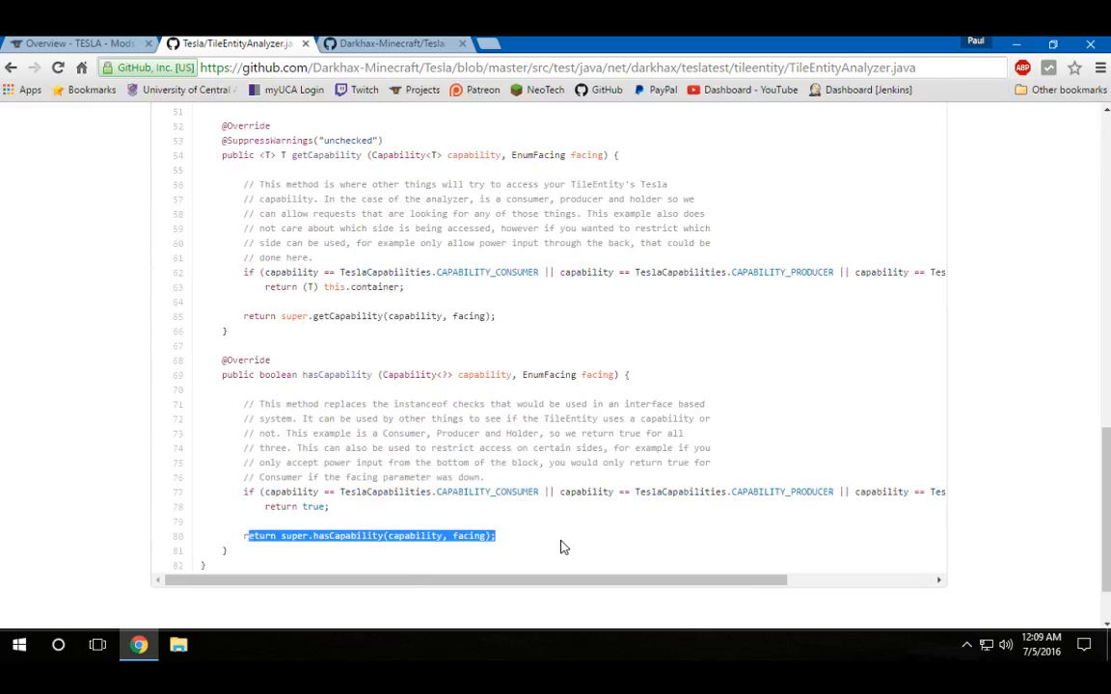
{"action": "scroll", "scroll_direction": "up", "scroll_amount": 3}
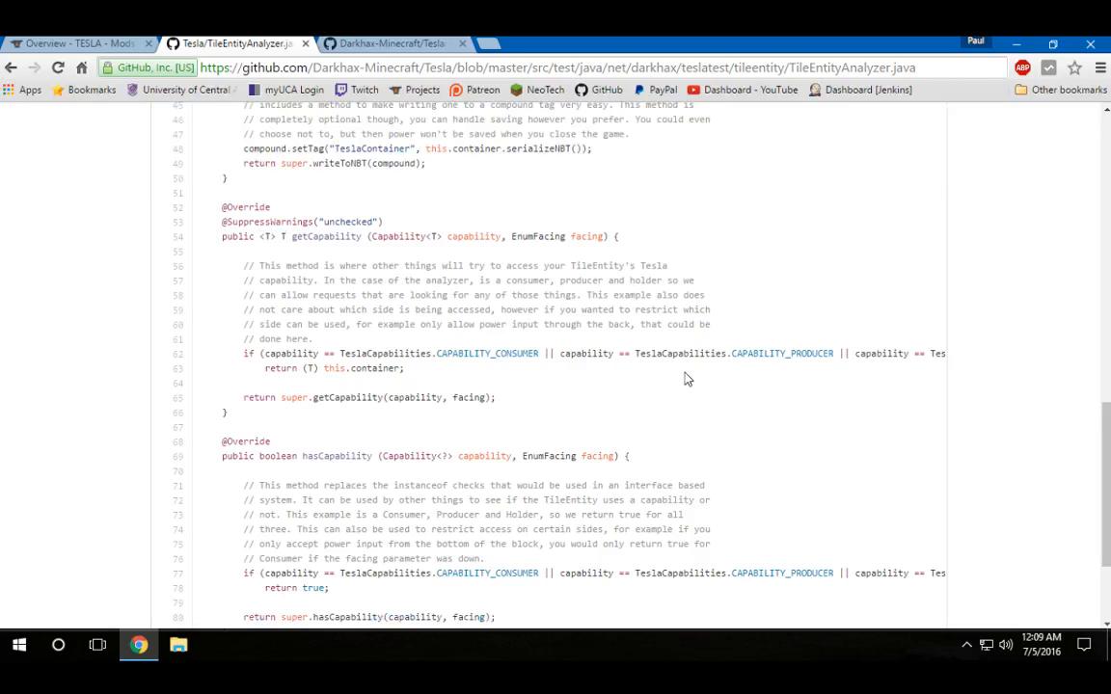
{"action": "mouse_move", "coordinate": [393, 382]}
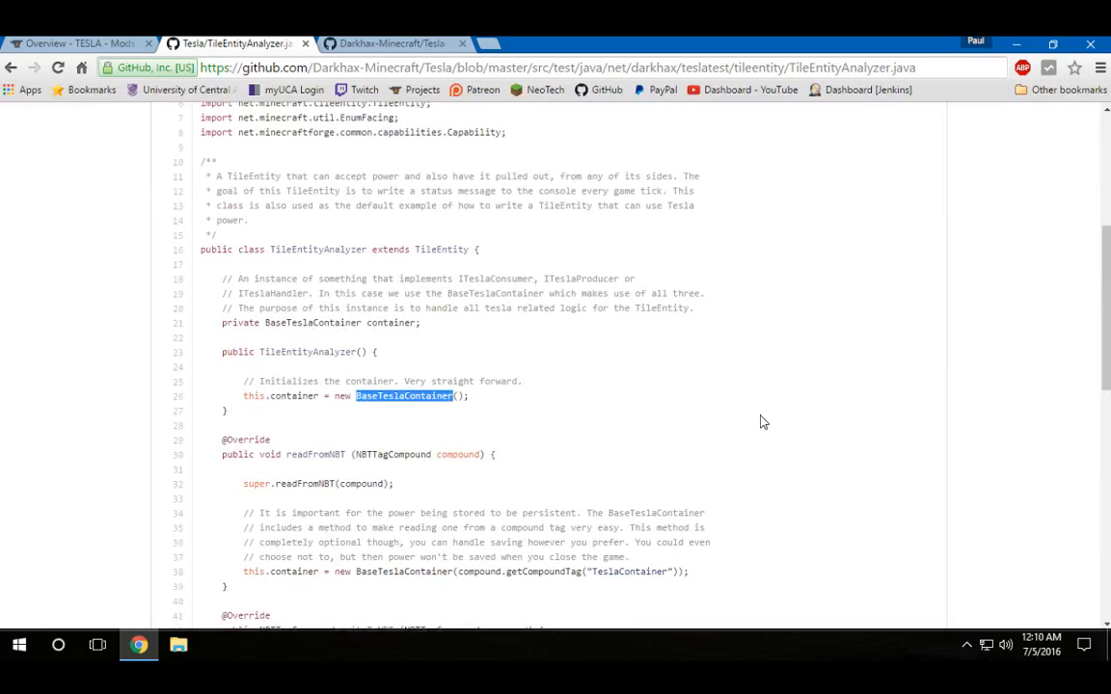
Select BaseTeslaContainer in readFromNBT, then return to the Tesla repository readme.
{"action": "scroll", "scroll_direction": "down", "scroll_amount": 3}
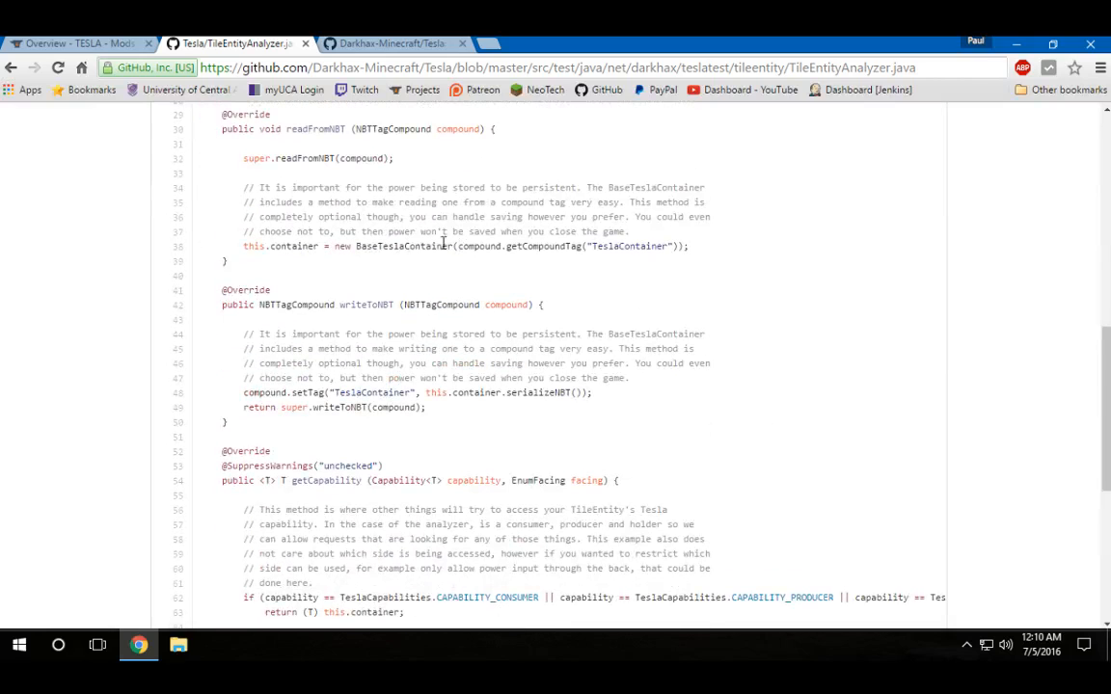
{"action": "double_click", "coordinate": [403, 247]}
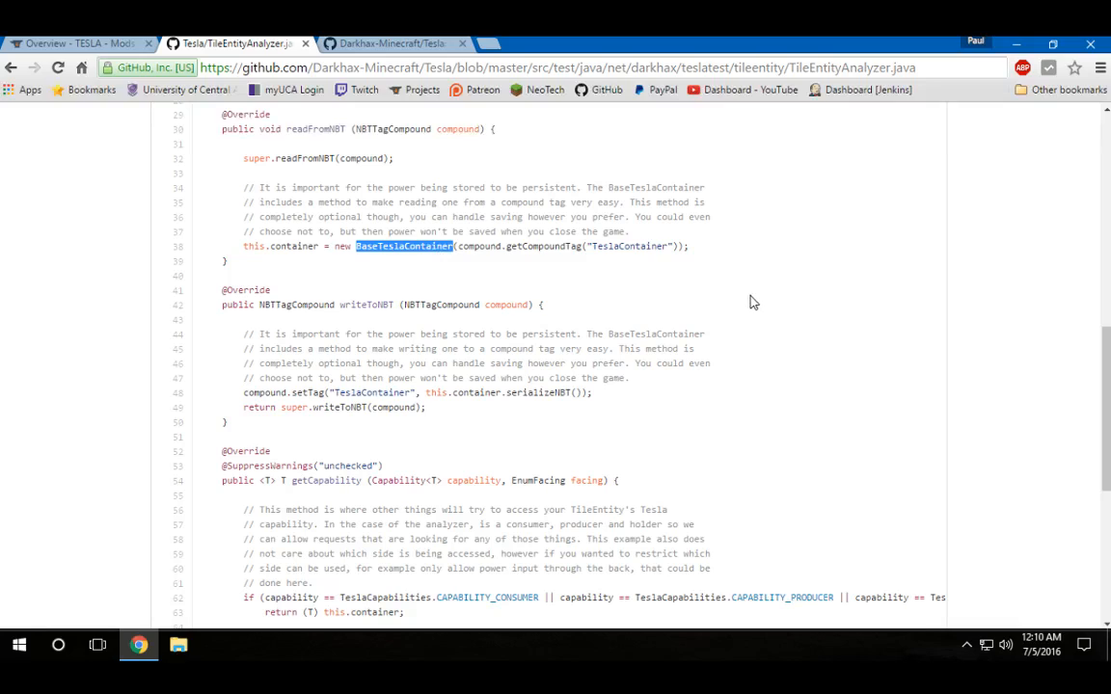
{"action": "left_click", "coordinate": [389, 42]}
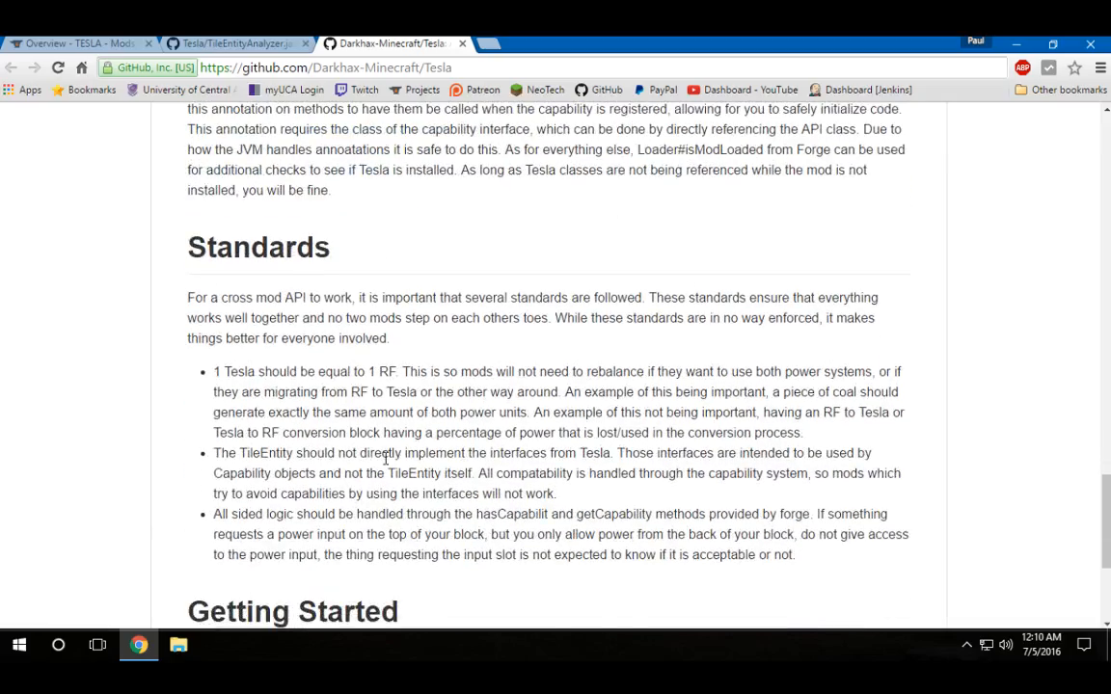
Scroll the readme to the FAQ and highlight the 2.1 billion power-limit figure.
{"action": "scroll", "scroll_direction": "down", "scroll_amount": 3}
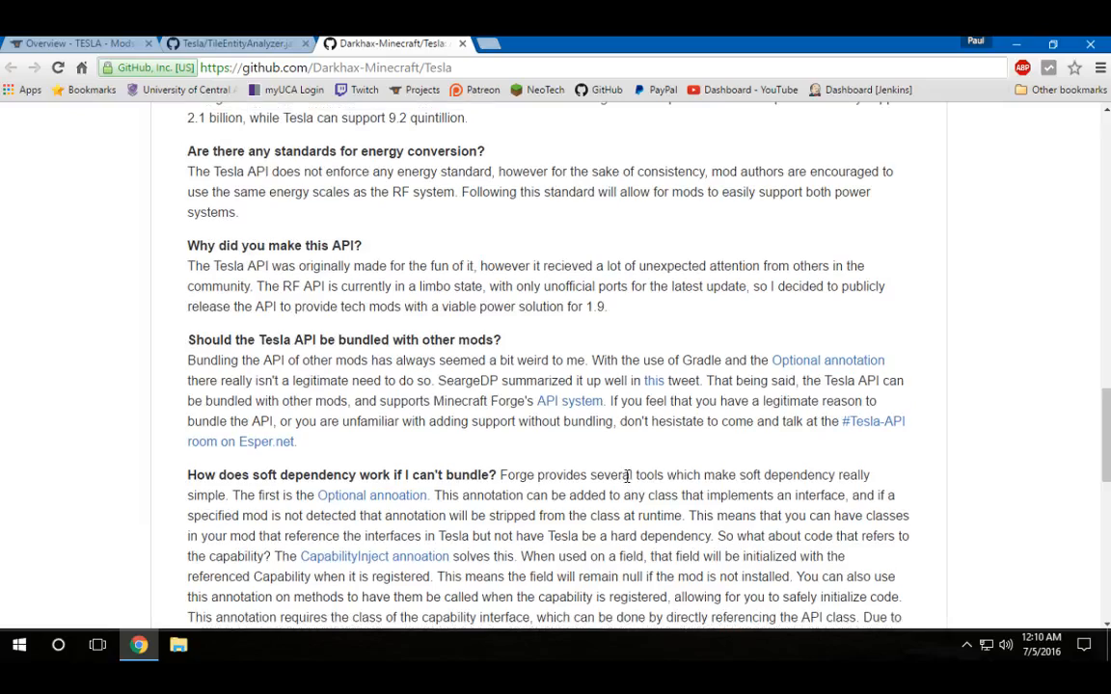
{"action": "scroll", "scroll_direction": "up", "scroll_amount": 3}
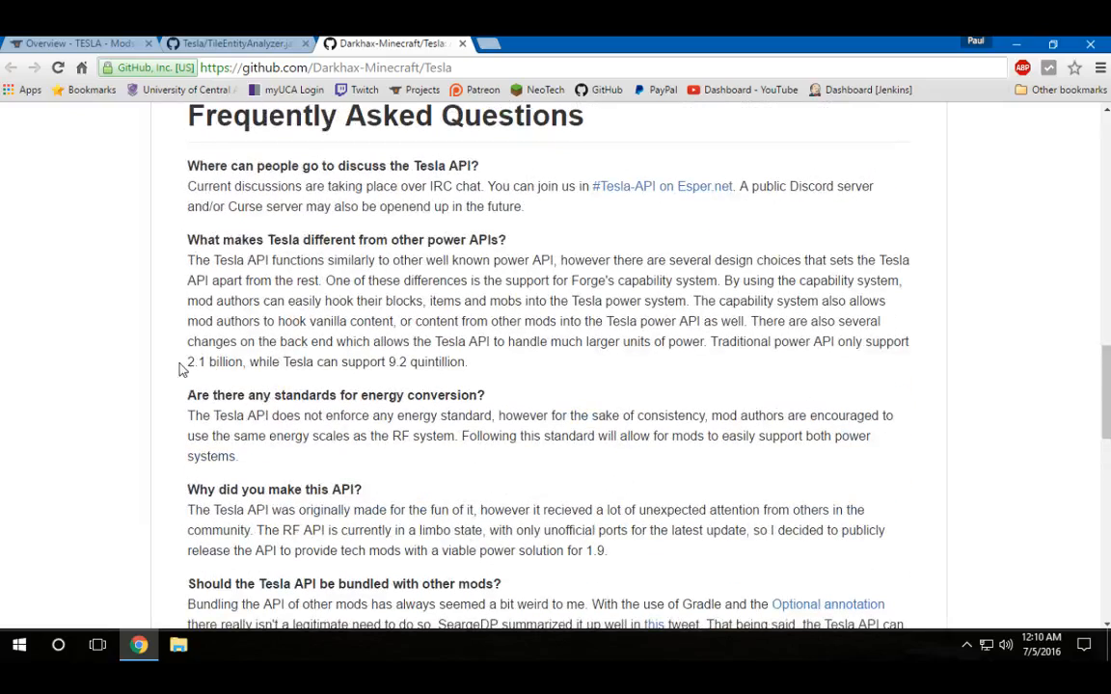
{"action": "left_click_drag", "start_coordinate": [189, 363], "coordinate": [467, 362]}
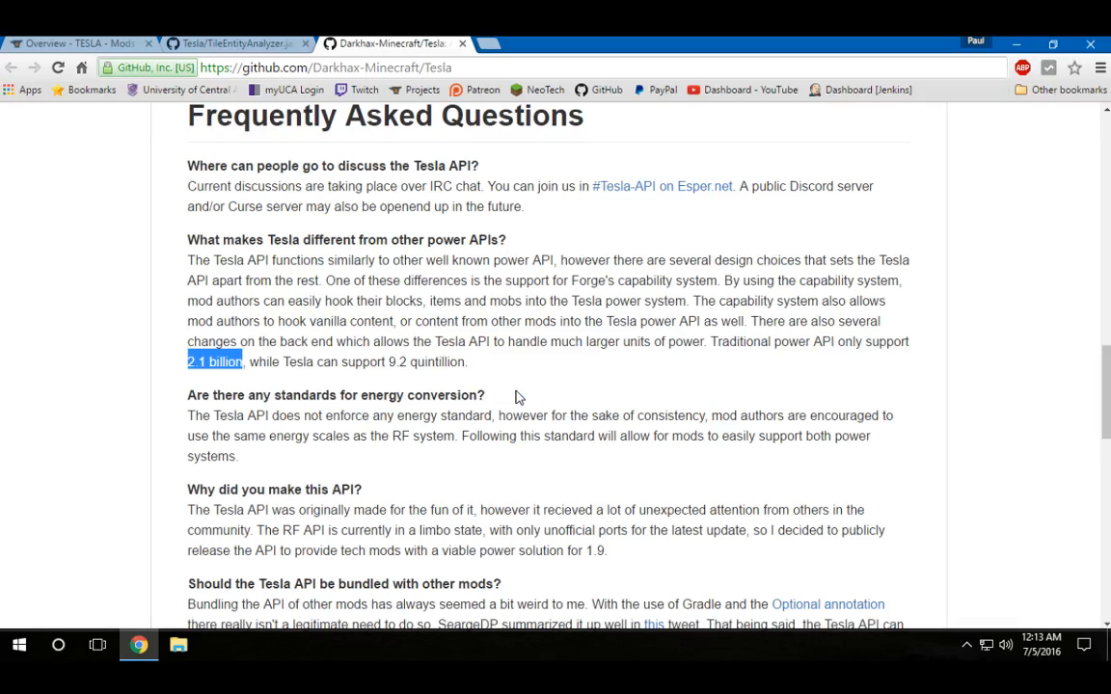
{"action": "mouse_move", "coordinate": [470, 376]}
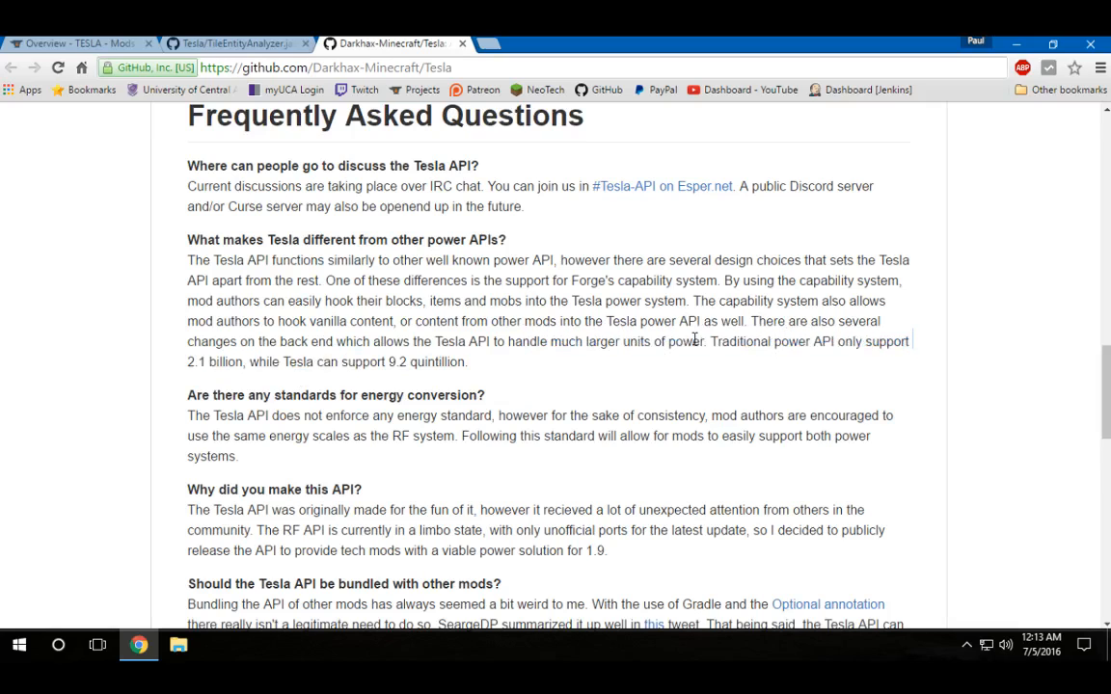
Return to the TESLA CurseForge overview and scroll down to dependency management, credits and recent files.
{"action": "left_click", "coordinate": [235, 42]}
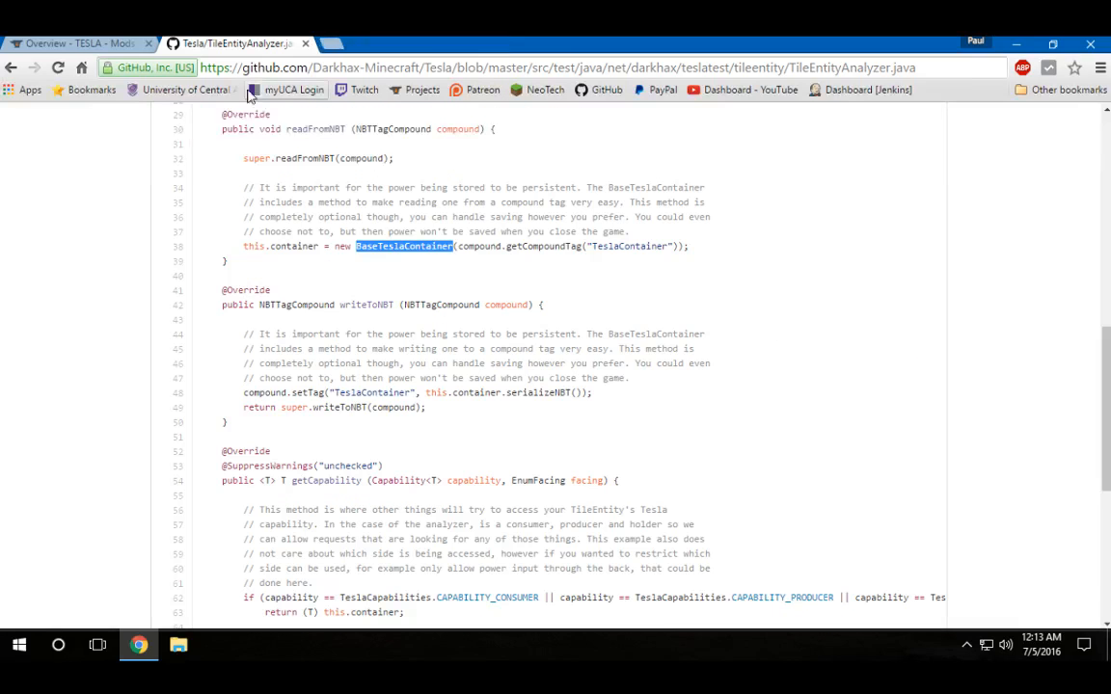
{"action": "left_click", "coordinate": [77, 42]}
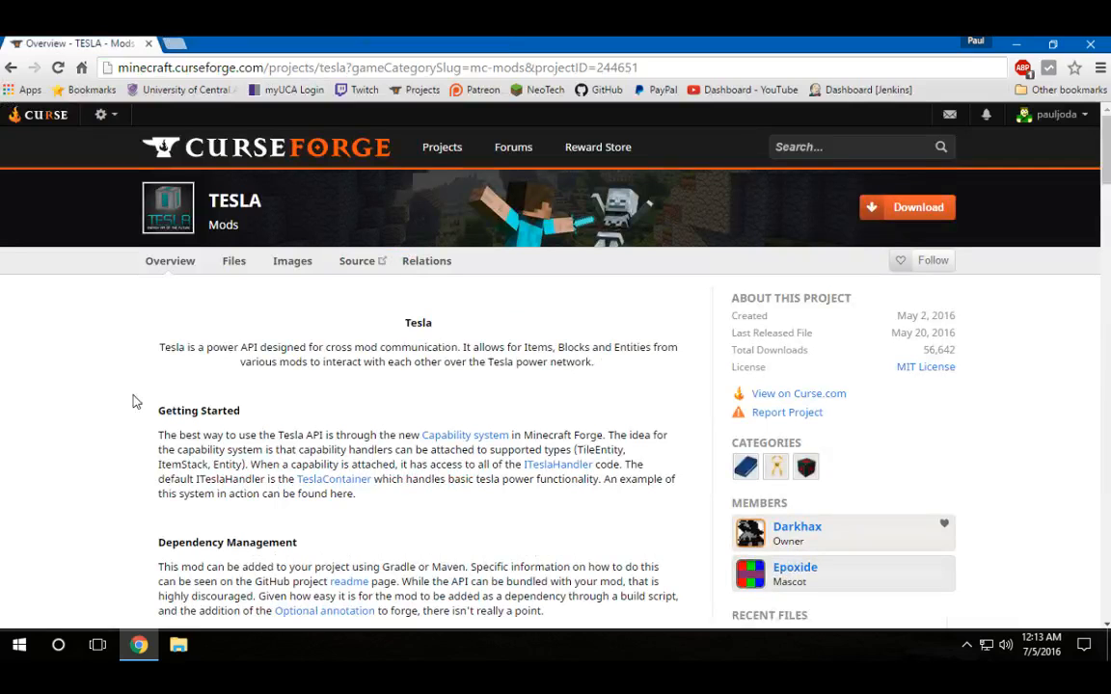
{"action": "scroll", "scroll_direction": "down", "scroll_amount": 3}
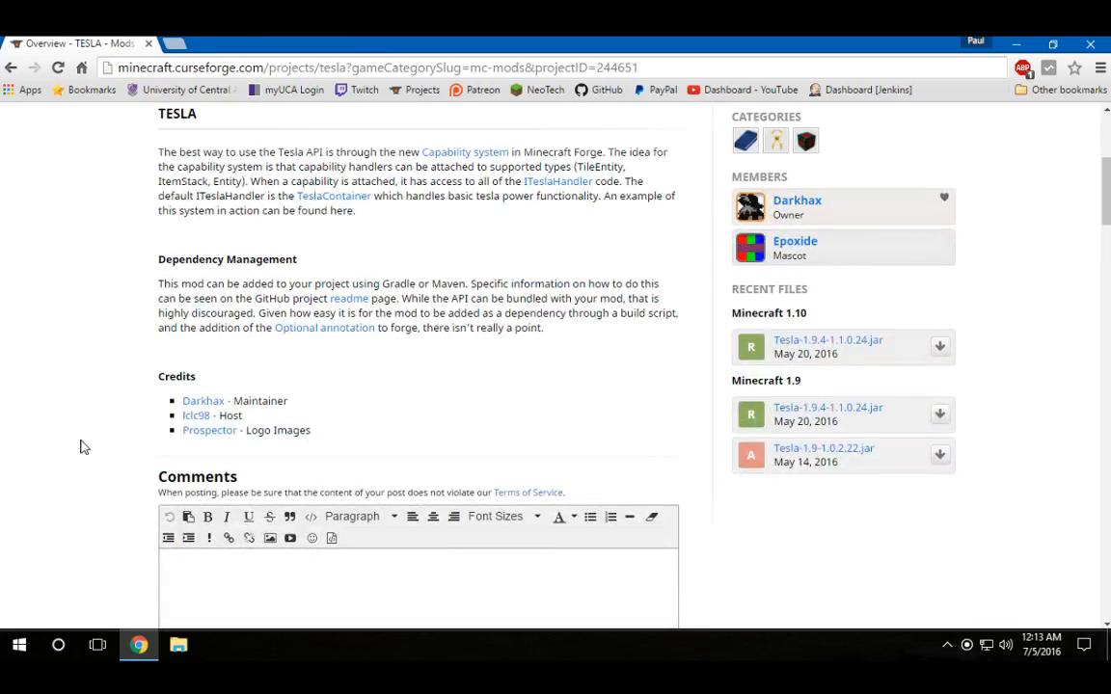